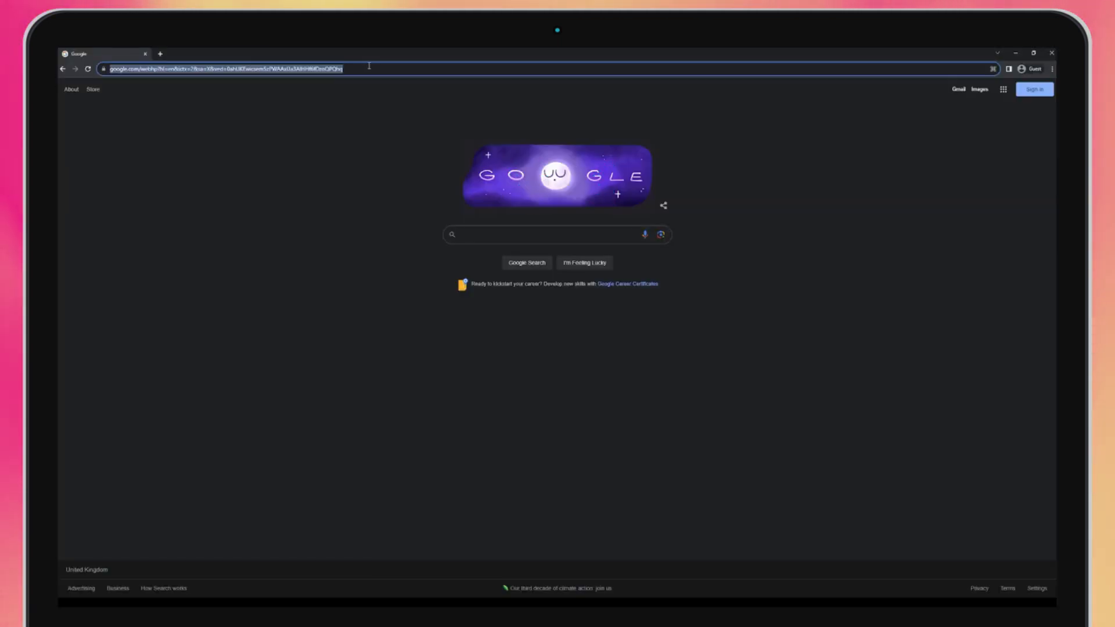
# Sign in at office.com and launch Business Central from the All apps list
pyautogui.write('office.com')
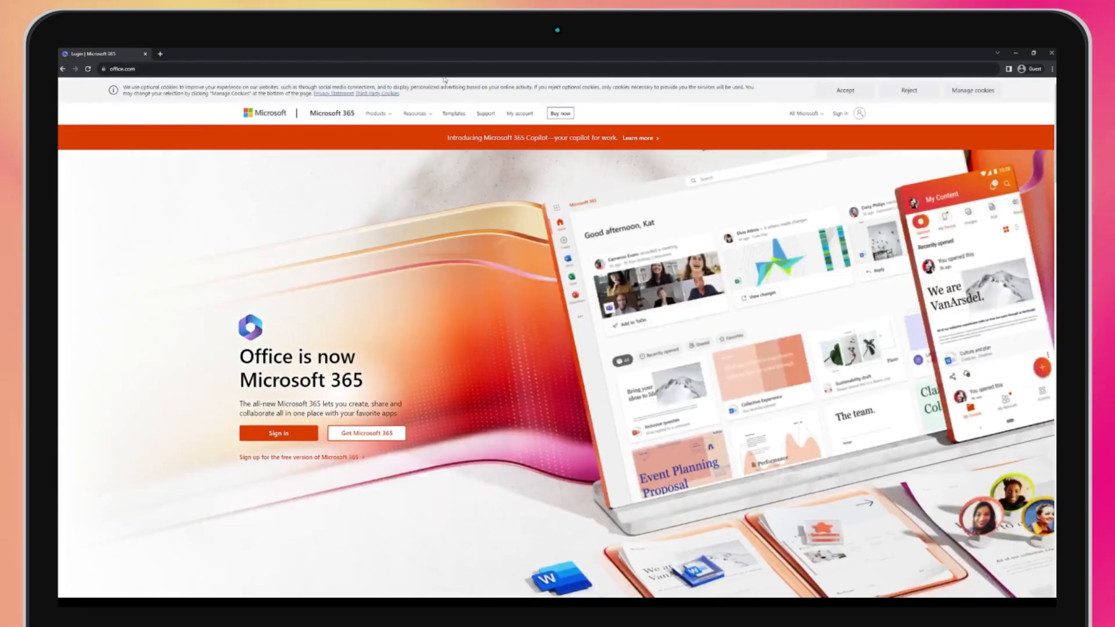
pyautogui.click(842, 113)
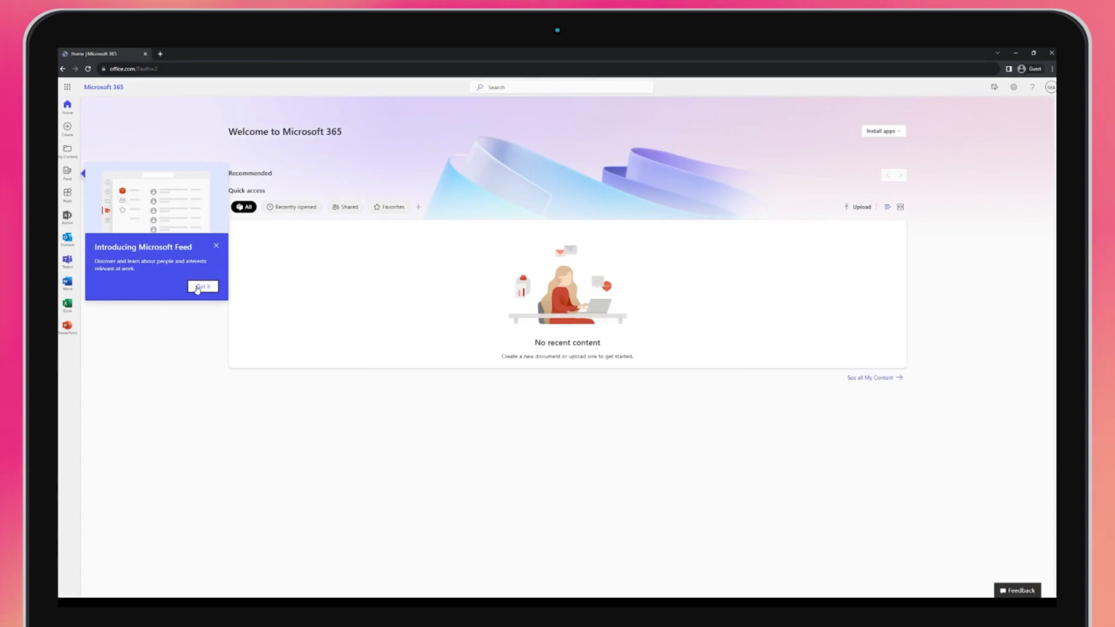
pyautogui.click(204, 286)
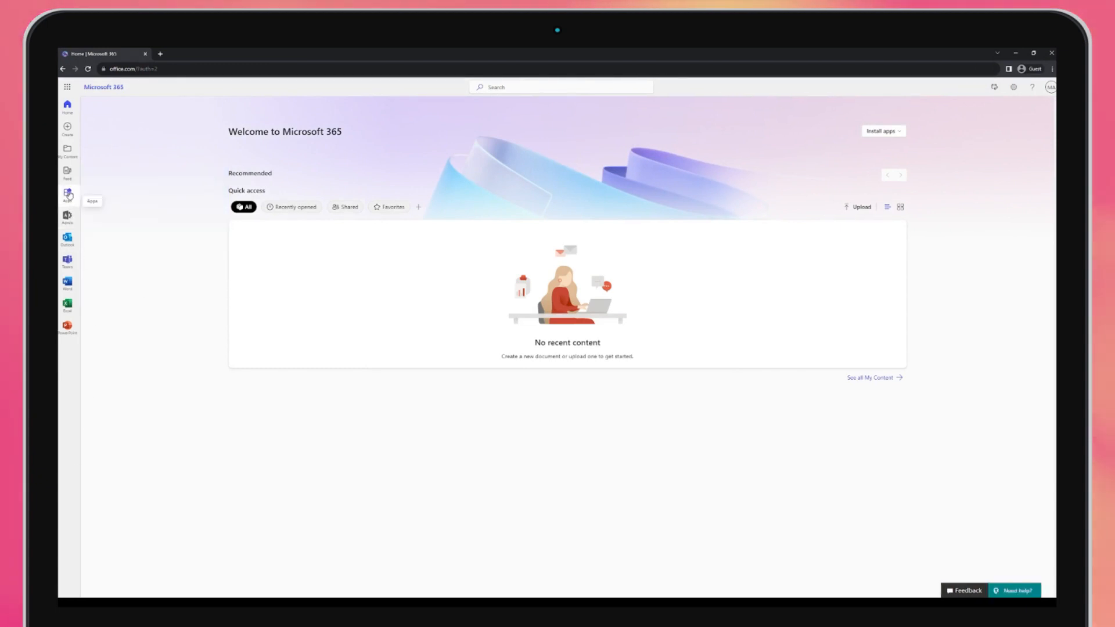
pyautogui.click(66, 194)
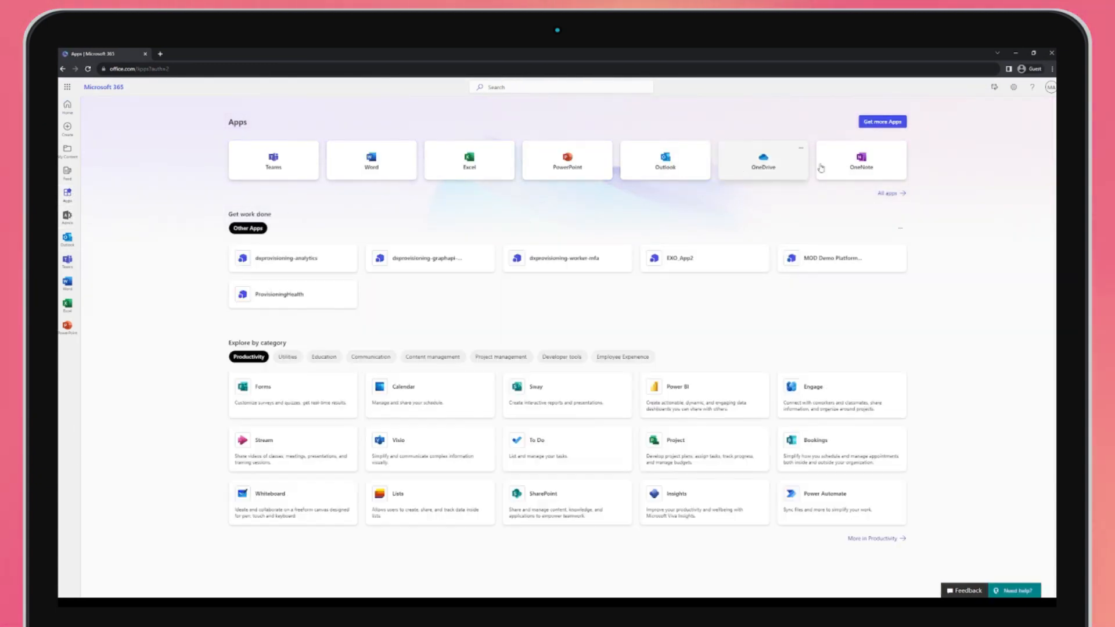
pyautogui.click(887, 193)
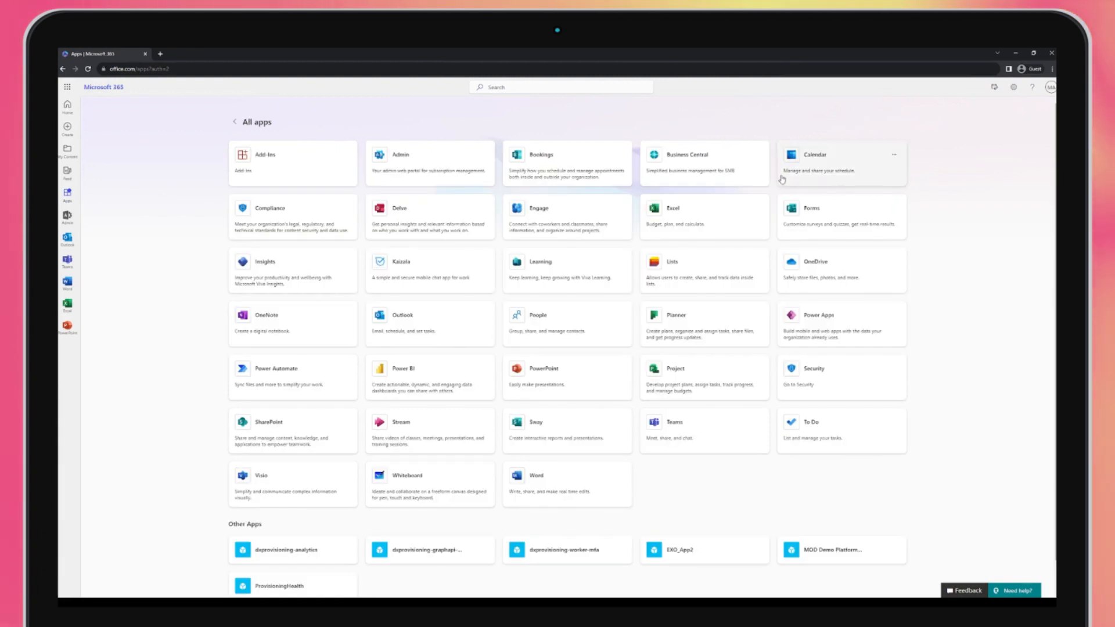
pyautogui.click(681, 154)
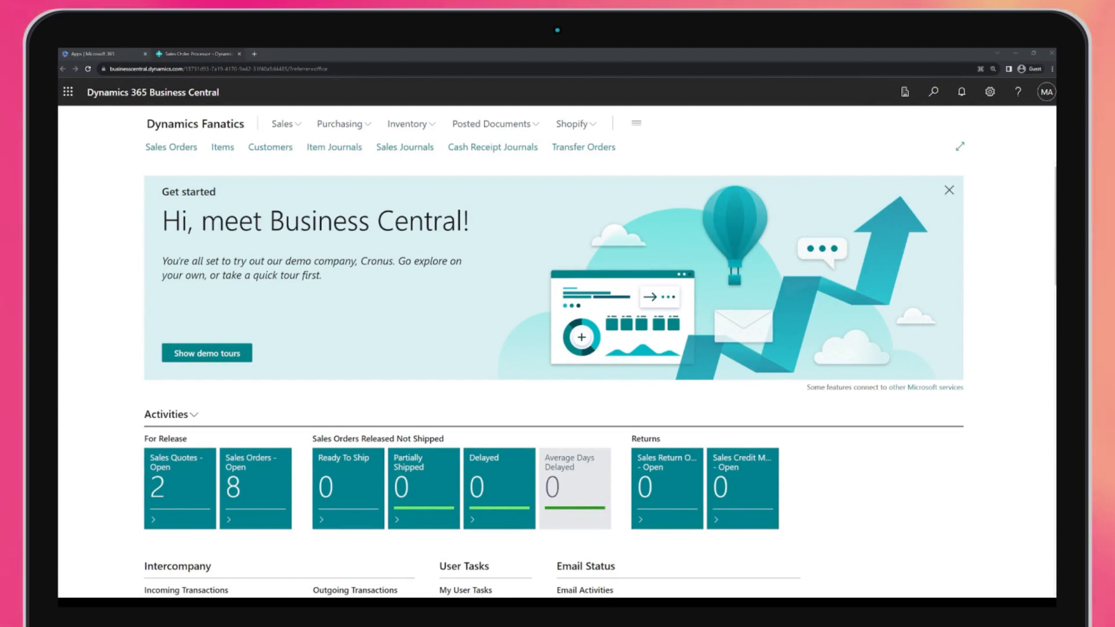
pyautogui.moveTo(492, 147)
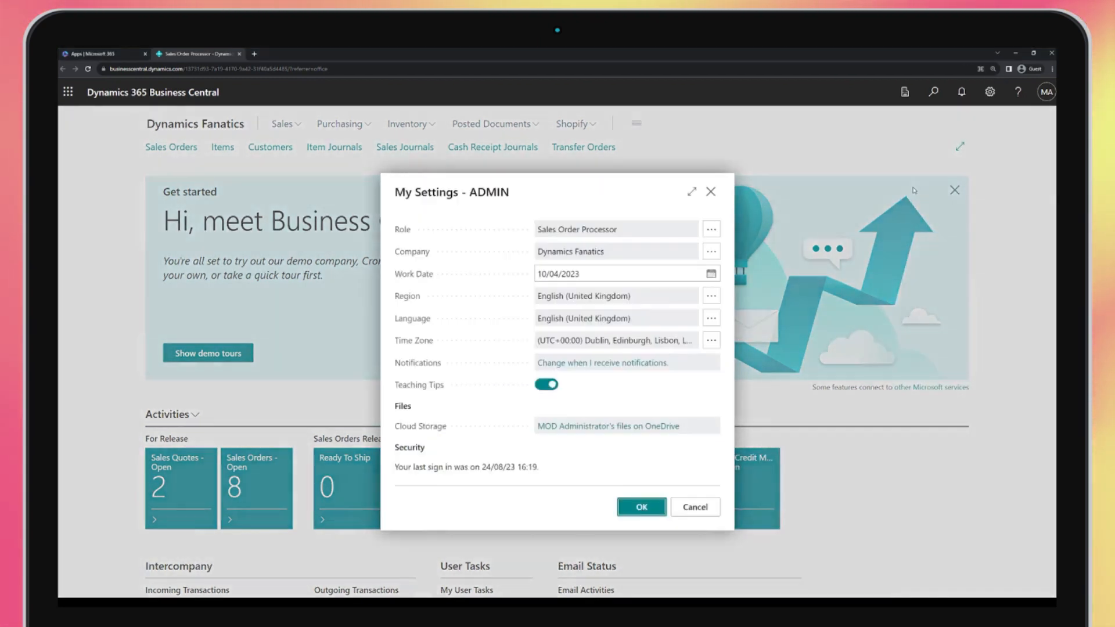
# Pick Accountant from the Available Roles list as the new role
pyautogui.click(710, 229)
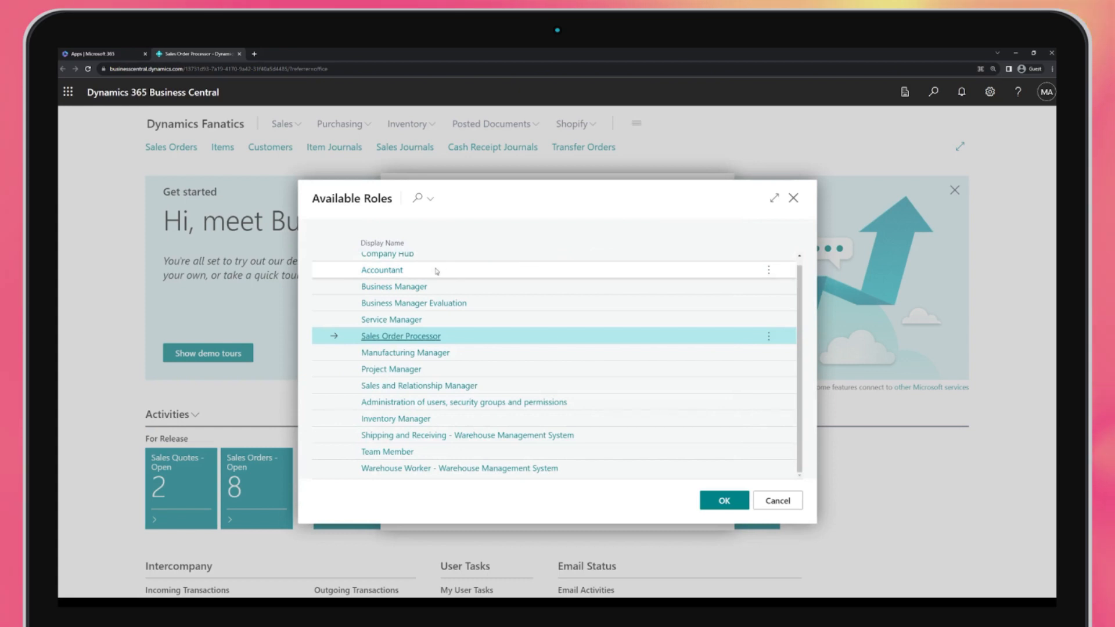
pyautogui.click(723, 500)
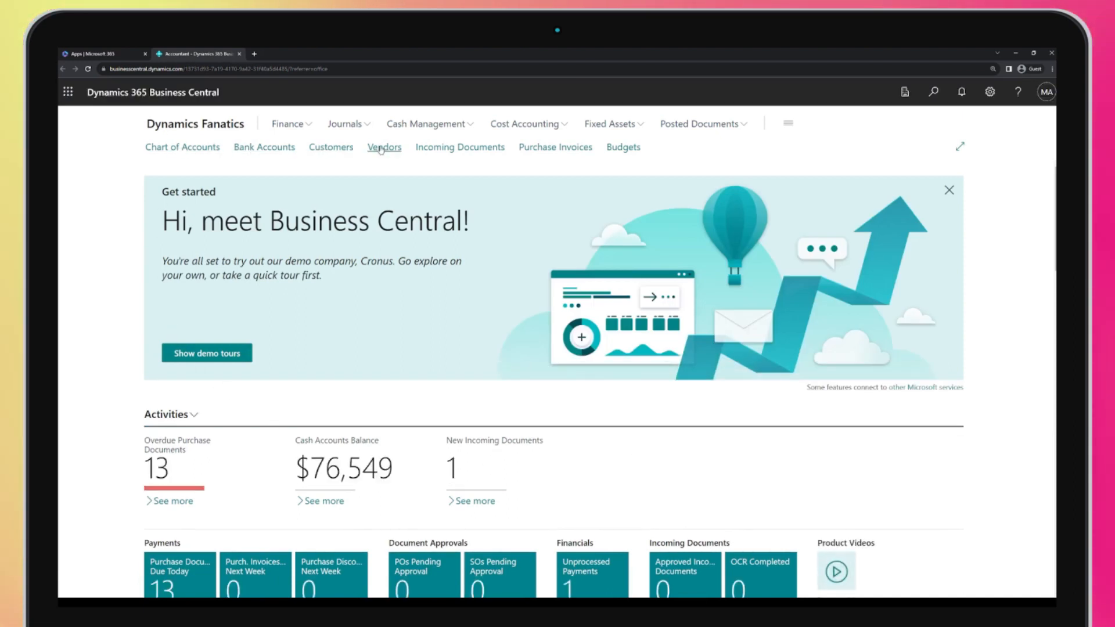
pyautogui.moveTo(623, 147)
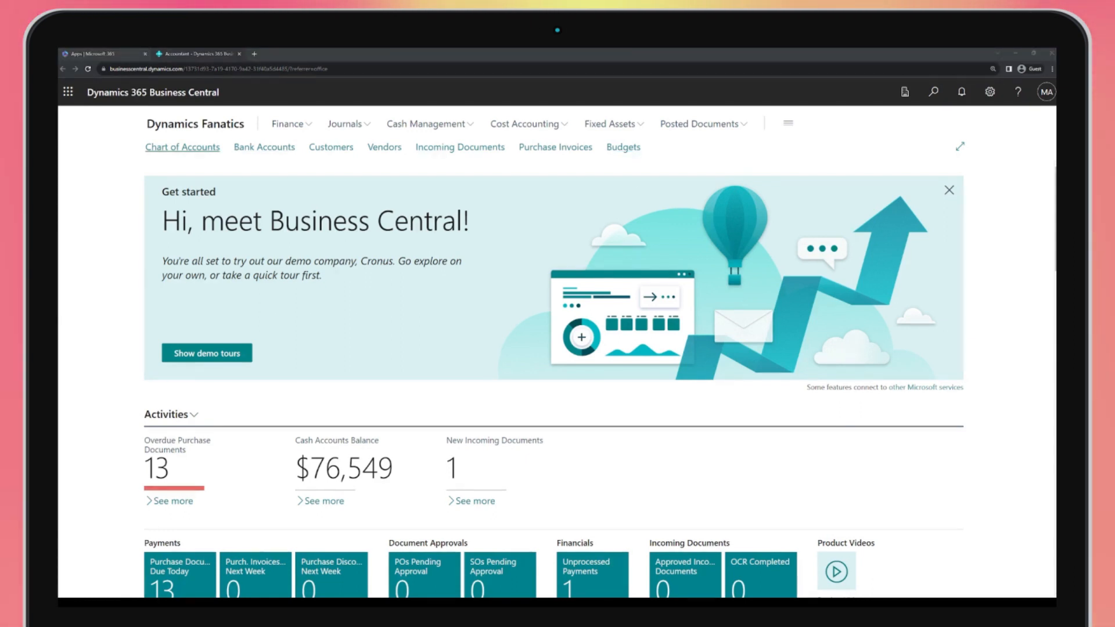
pyautogui.click(182, 147)
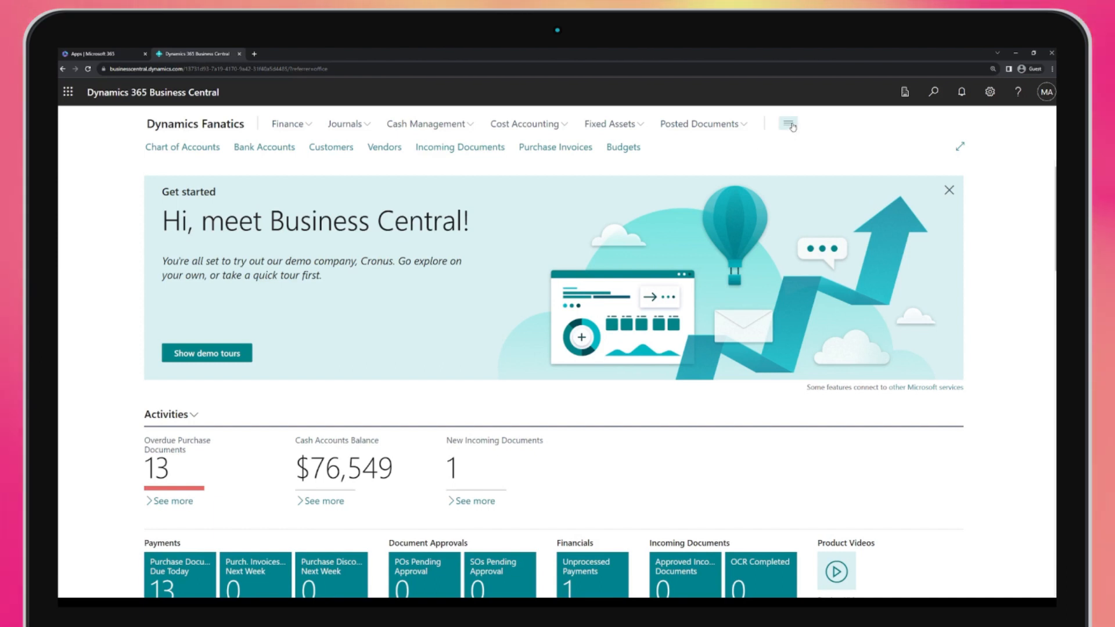
pyautogui.click(788, 124)
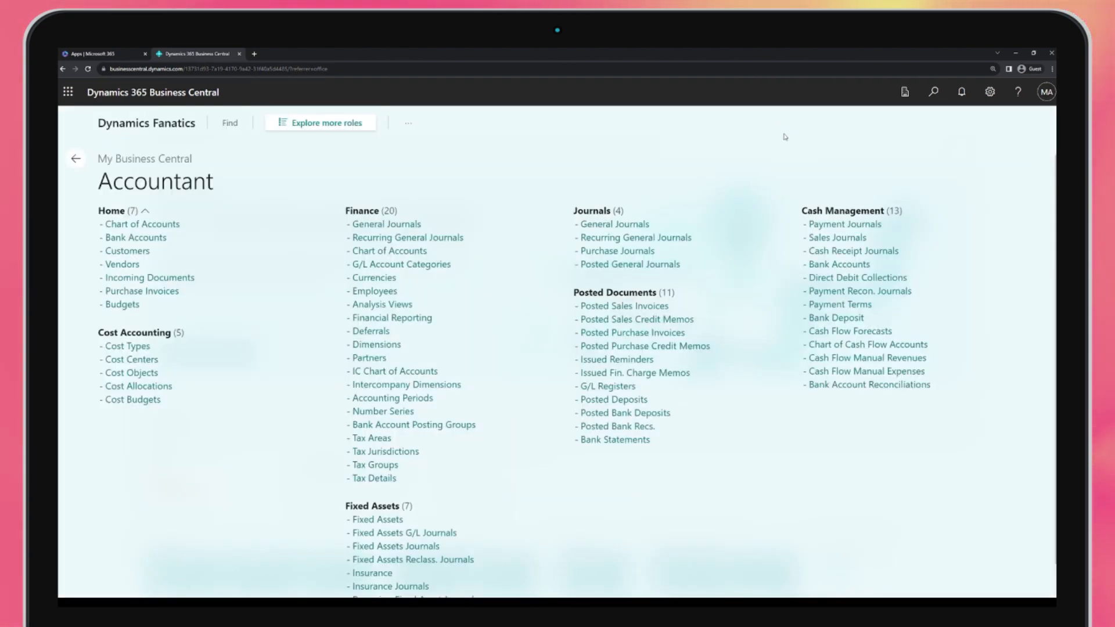
pyautogui.click(319, 123)
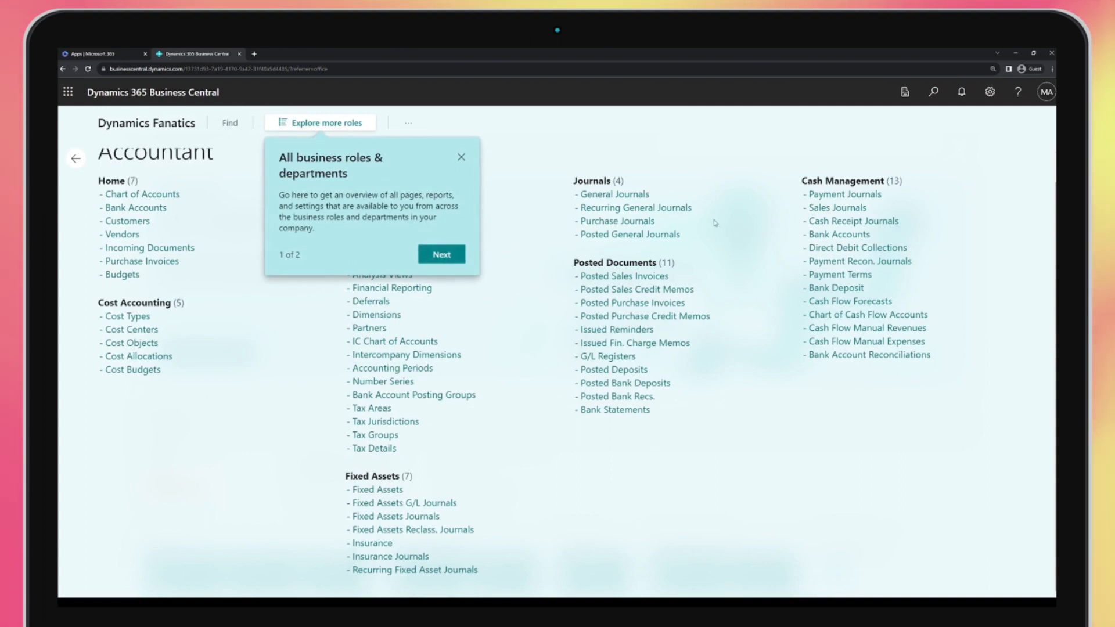
pyautogui.moveTo(127, 316)
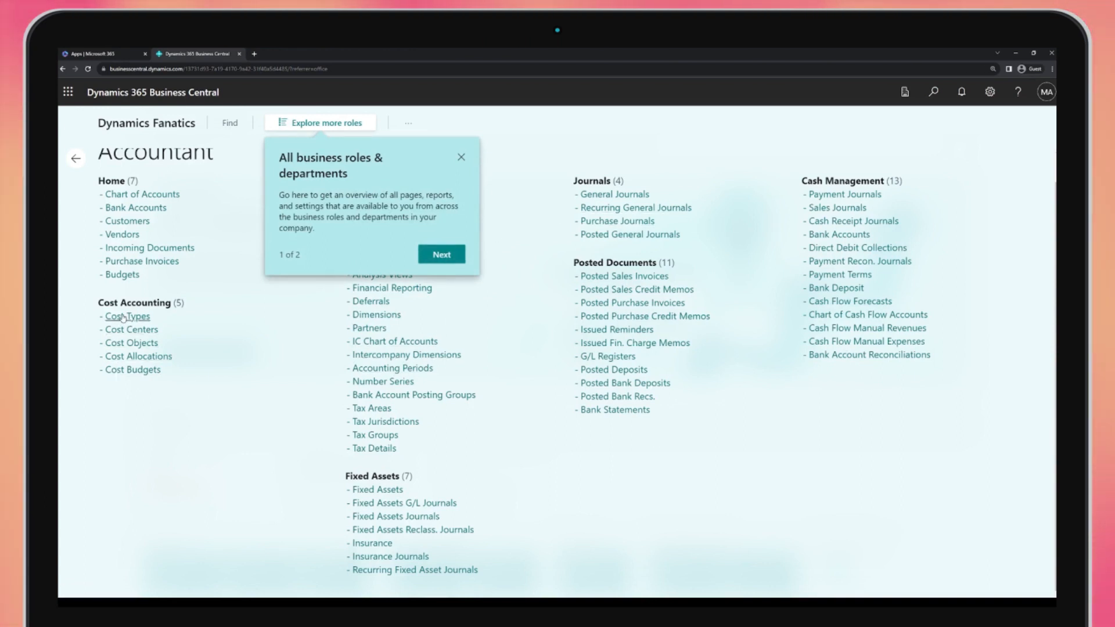
pyautogui.click(142, 194)
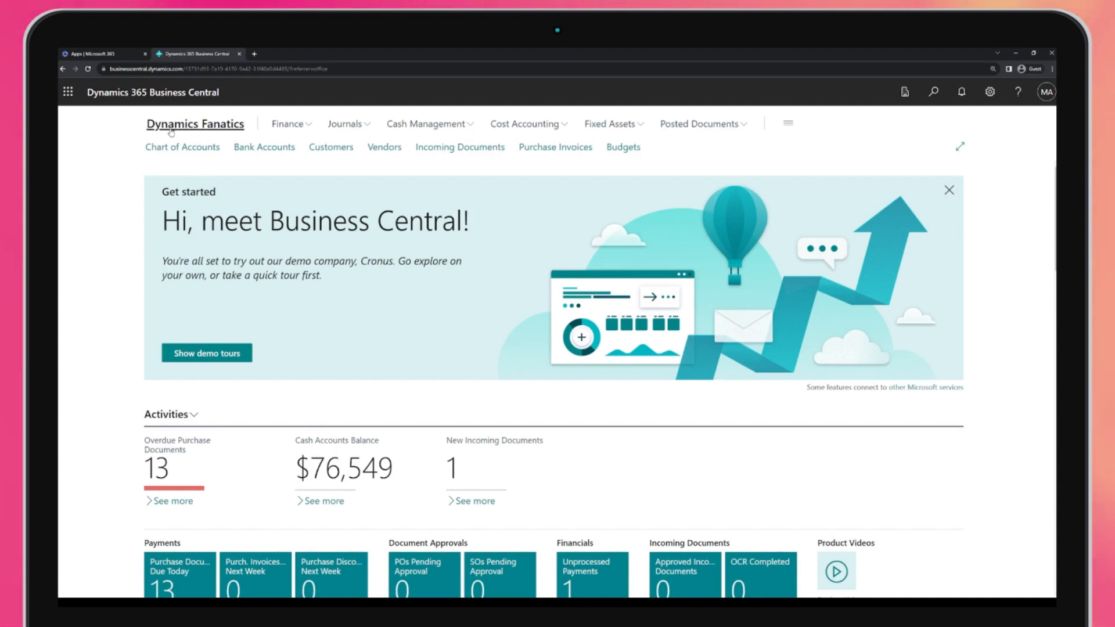
pyautogui.scroll(-3)
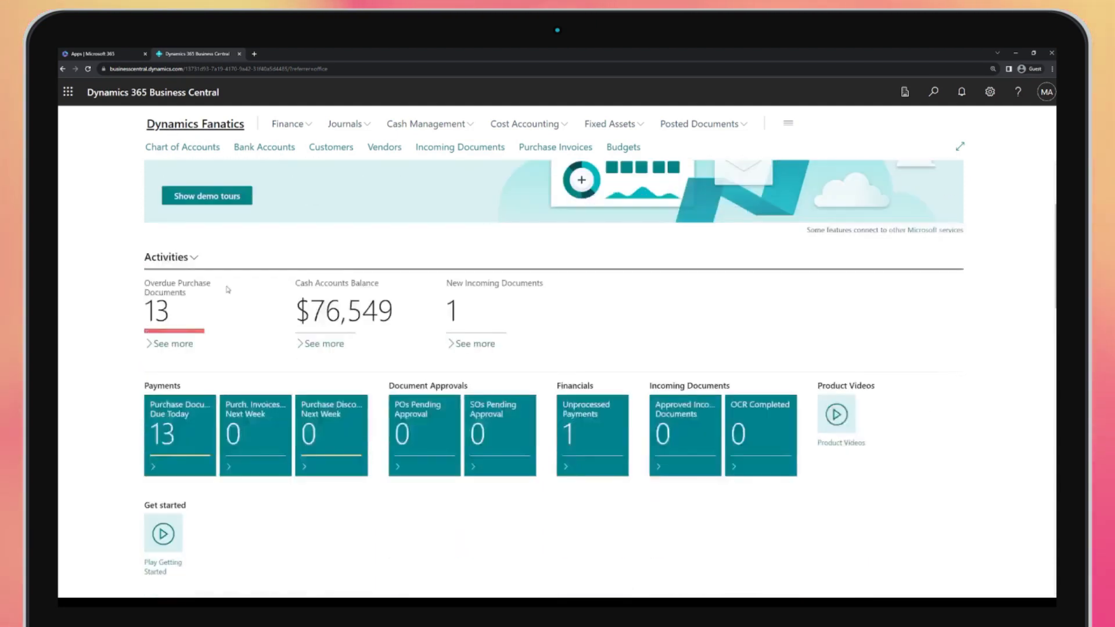
pyautogui.scroll(-3)
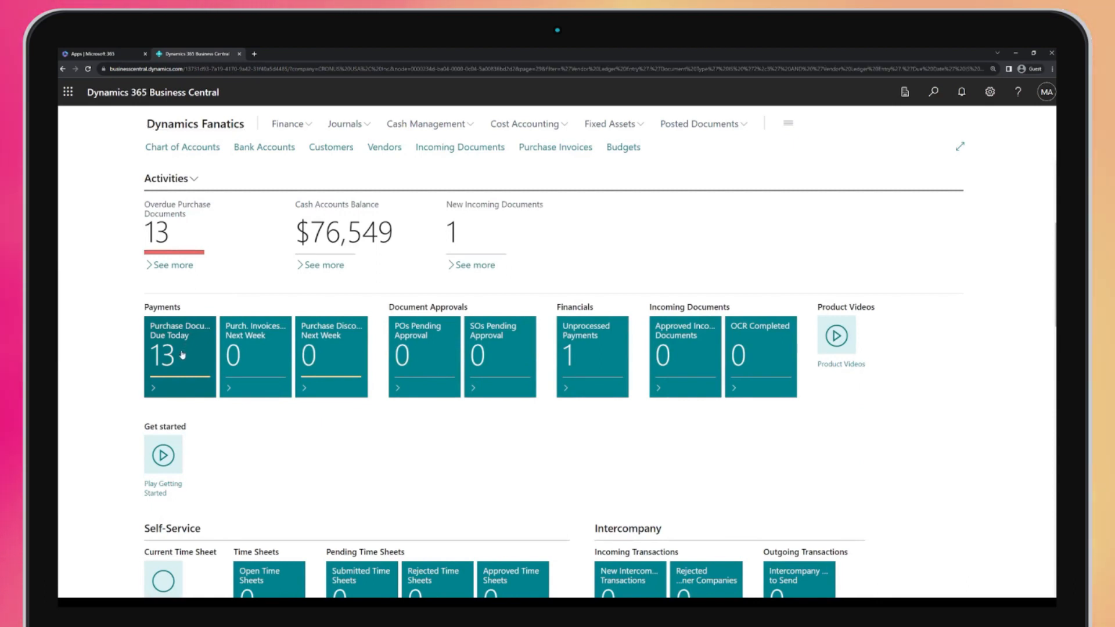
pyautogui.click(180, 355)
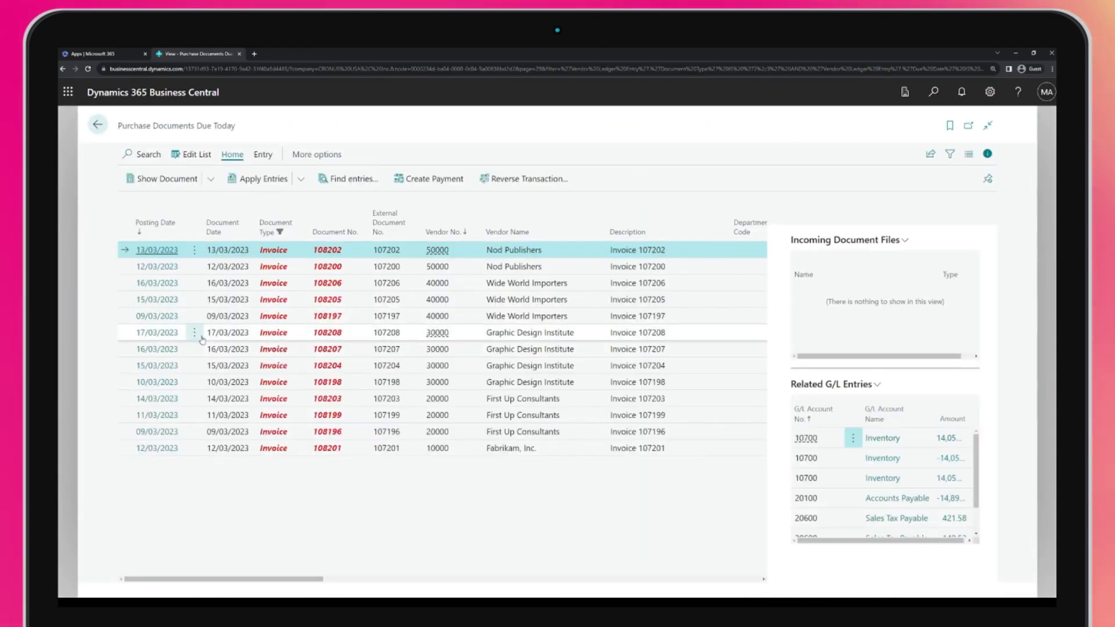
pyautogui.moveTo(299, 325)
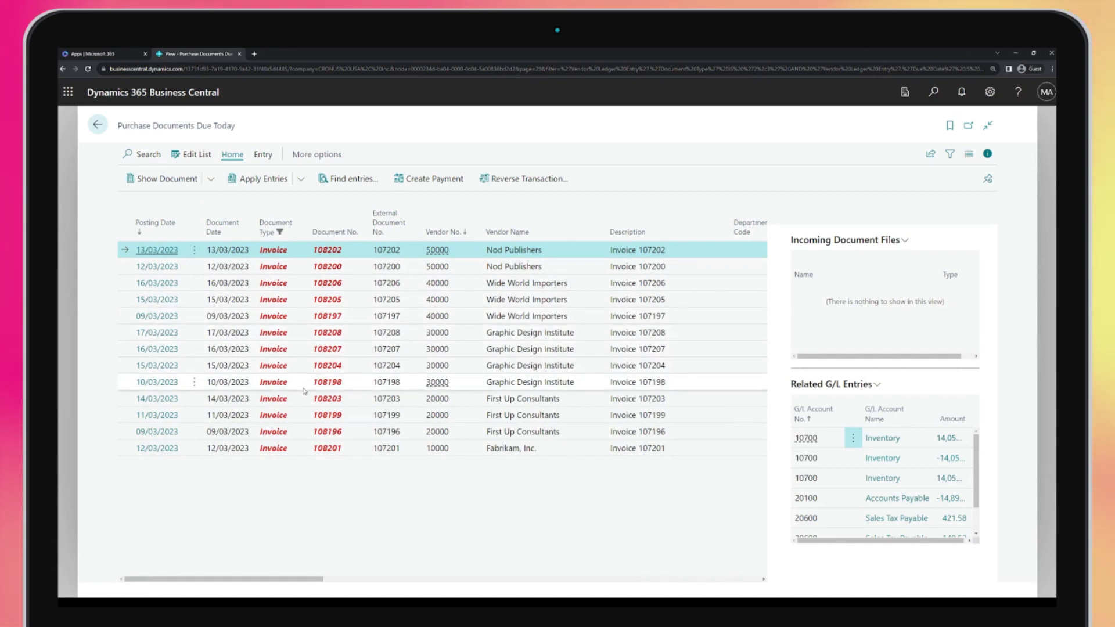
pyautogui.click(98, 124)
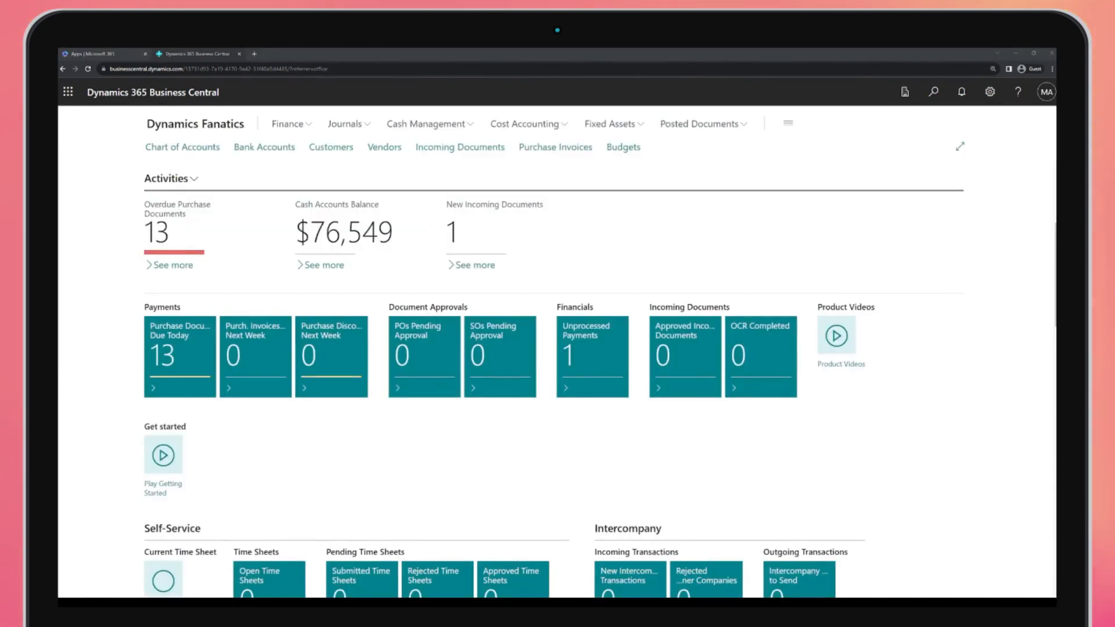
# Search Tell Me for 'customer' to list matching pages and reports
pyautogui.click(932, 91)
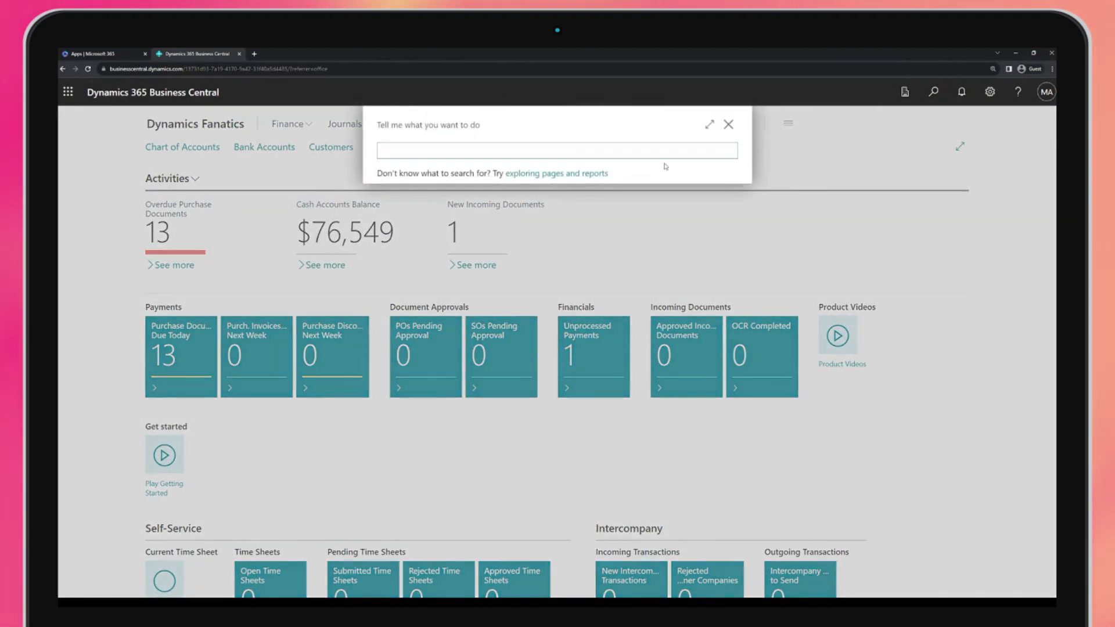
pyautogui.write('customer')
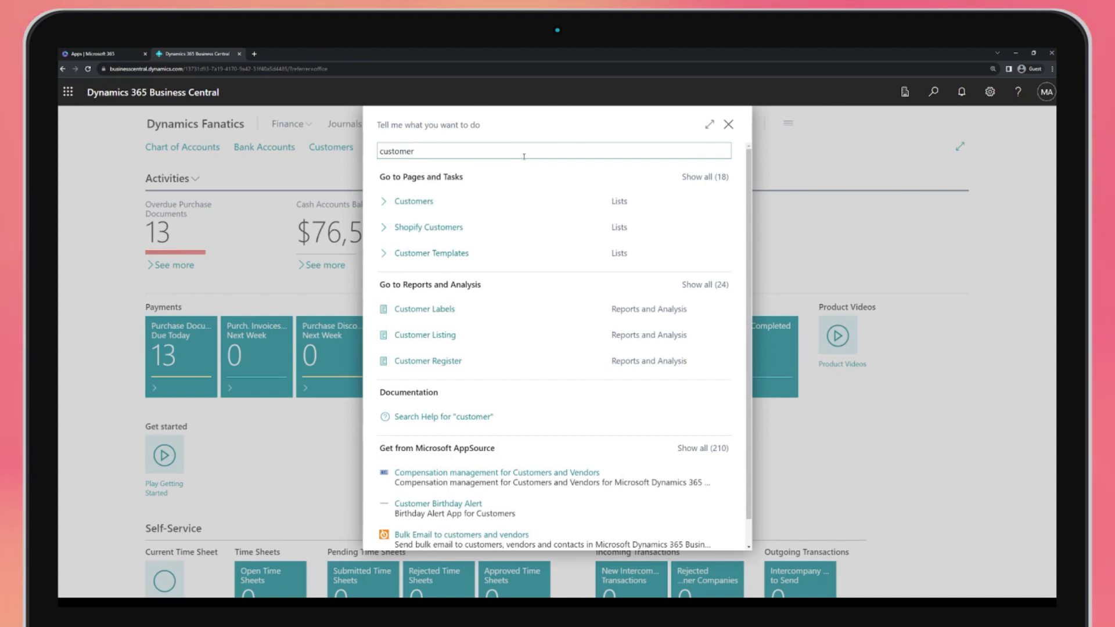
pyautogui.moveTo(427, 227)
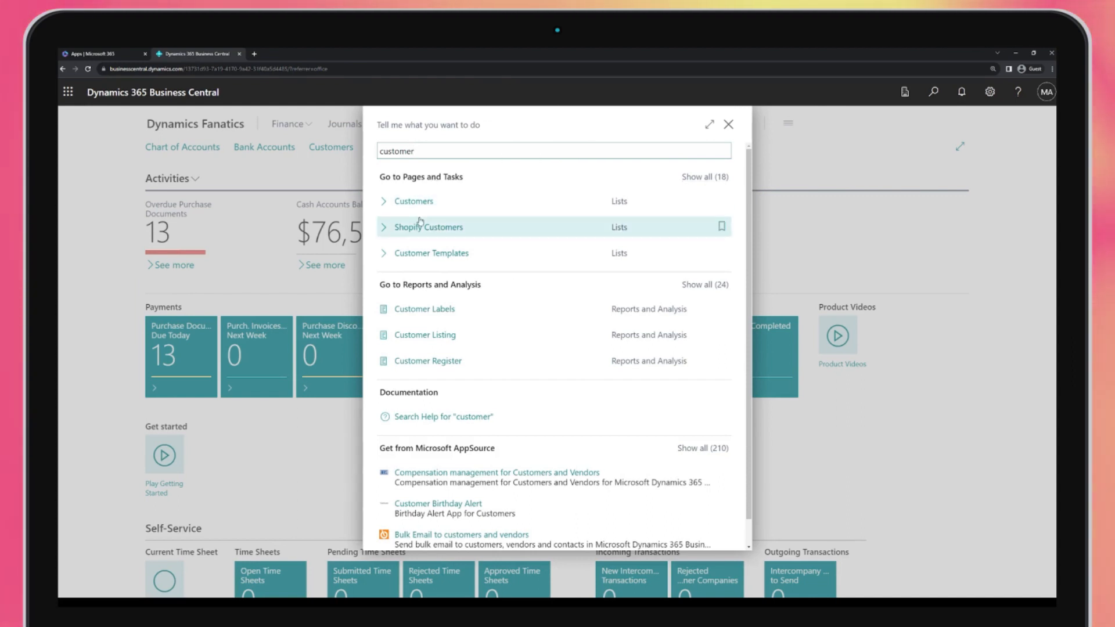
pyautogui.moveTo(431, 253)
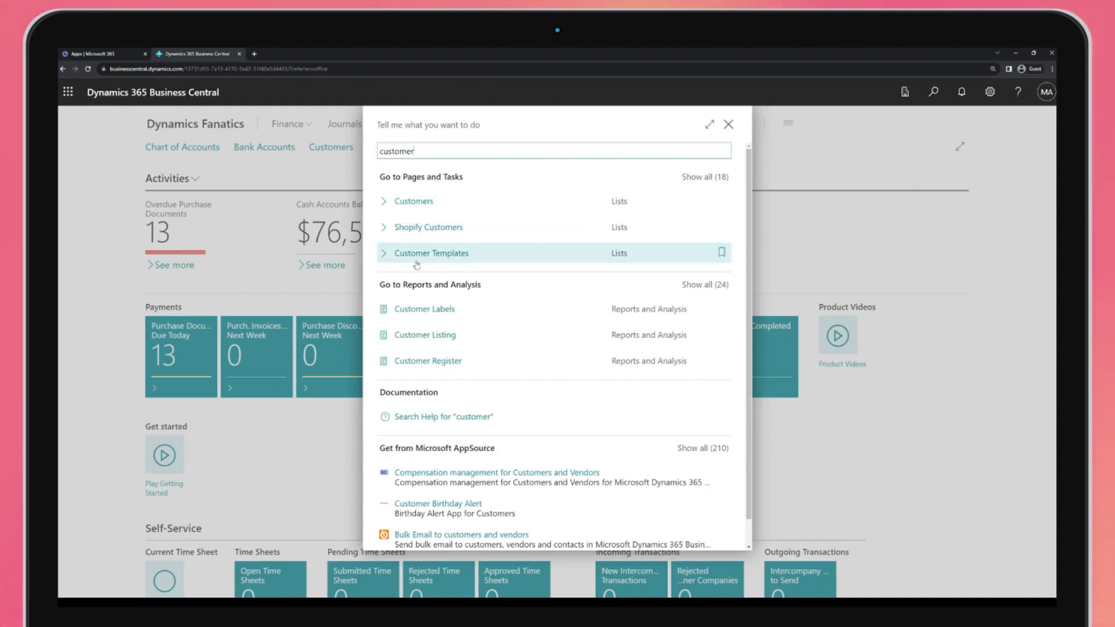
pyautogui.moveTo(415, 273)
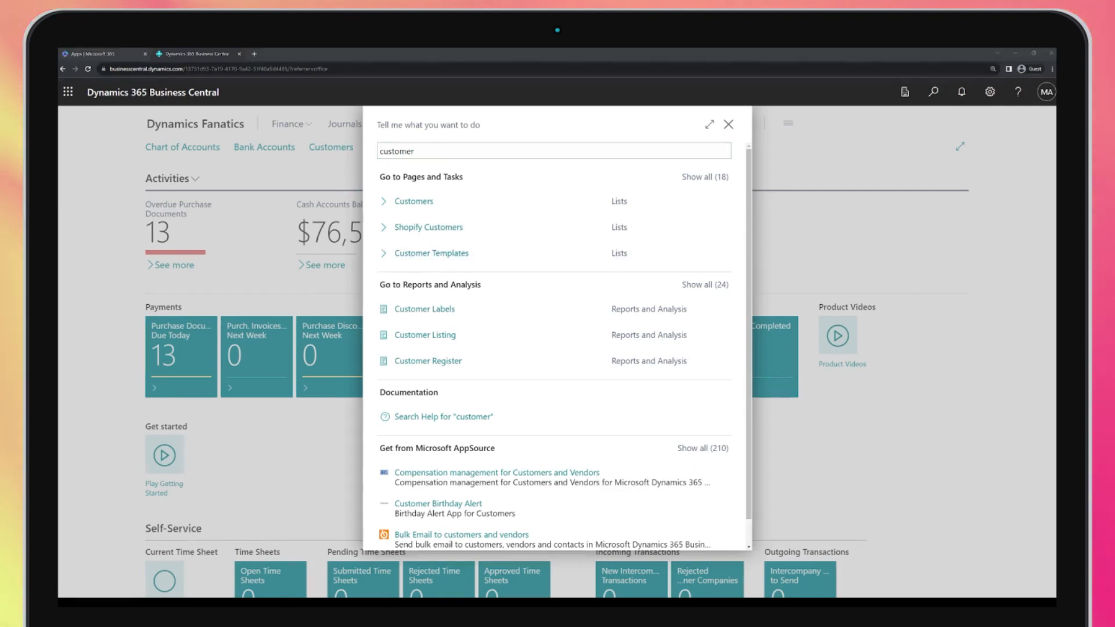
pyautogui.moveTo(498, 200)
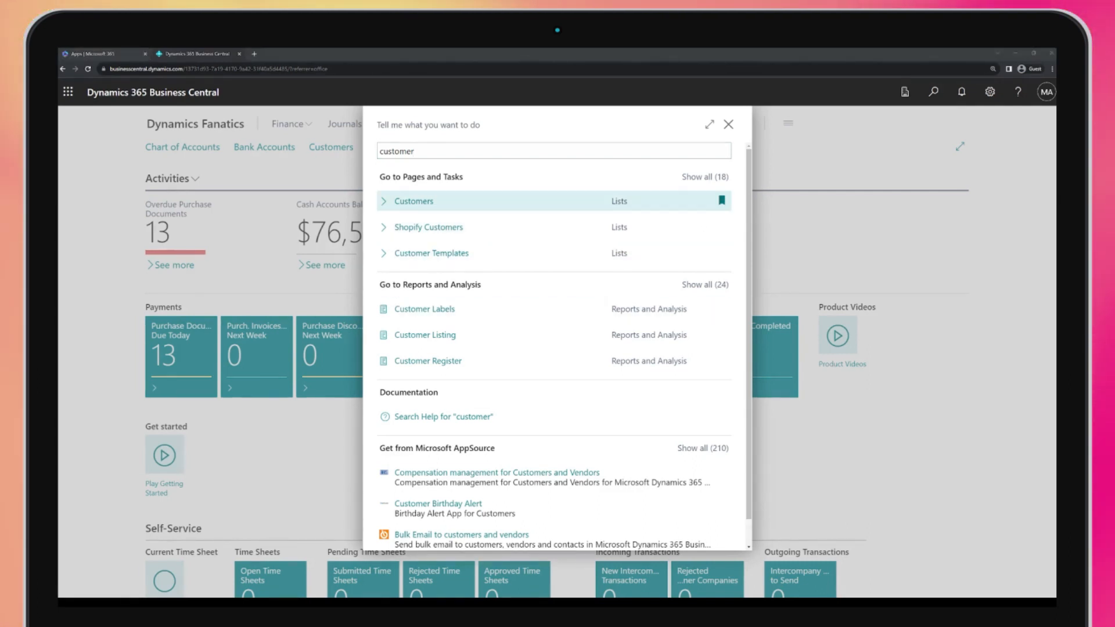
# Open the Customers list as tiles and view Trey Research's customer card
pyautogui.click(415, 201)
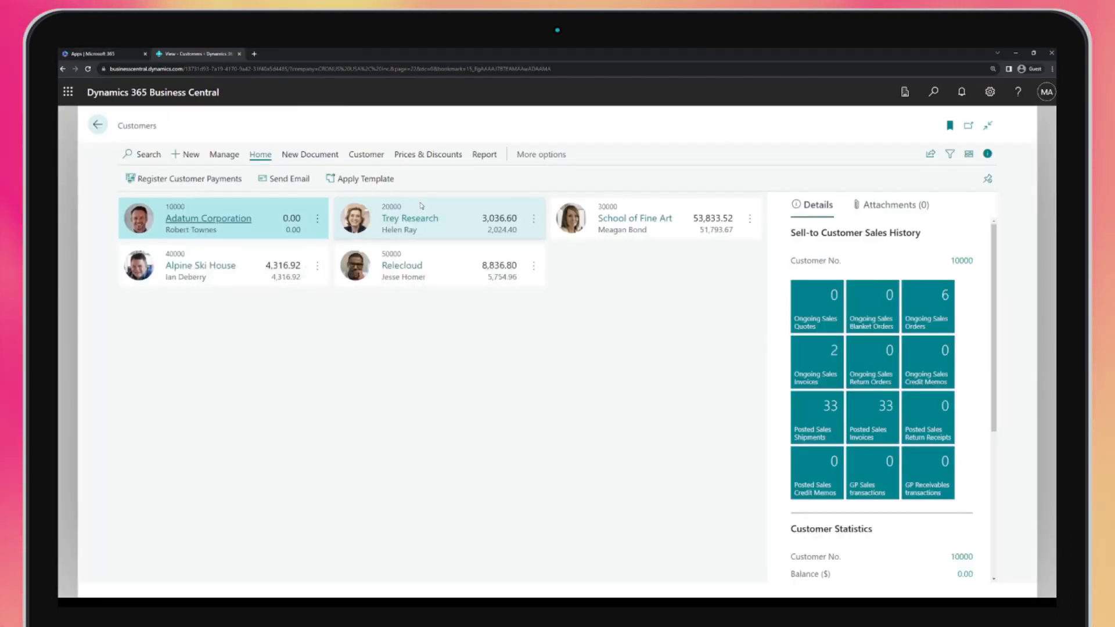
pyautogui.click(402, 265)
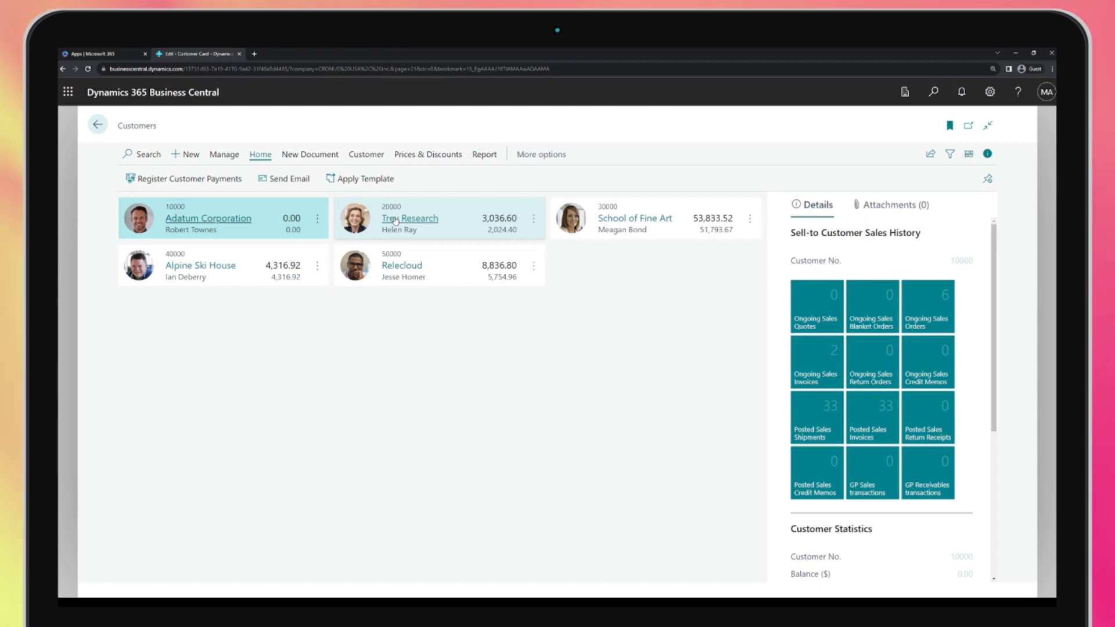
pyautogui.click(410, 218)
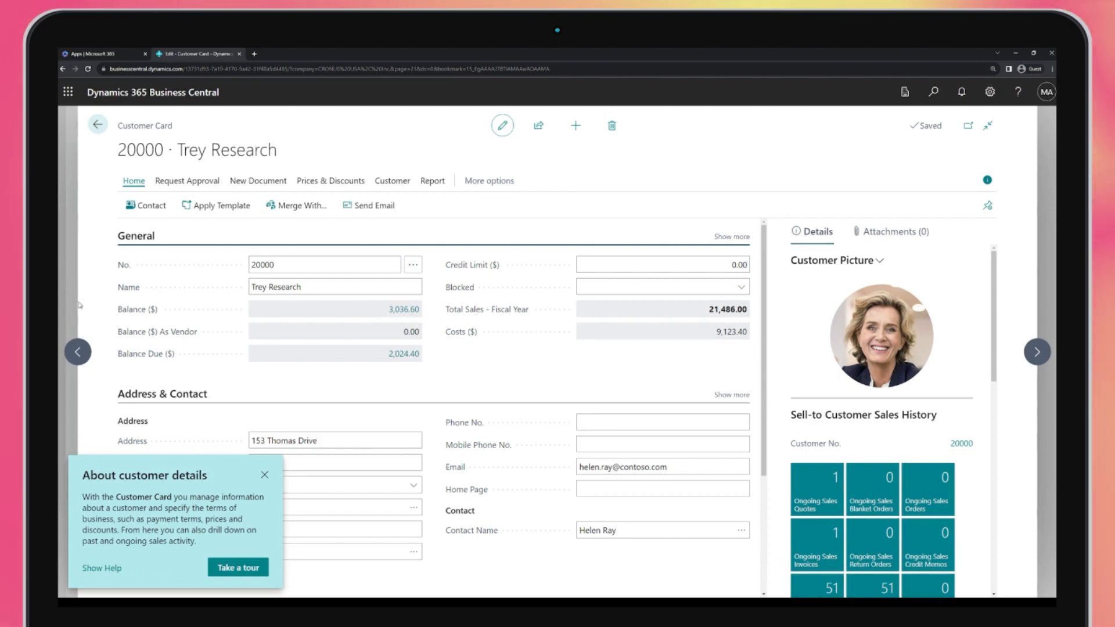
pyautogui.click(97, 125)
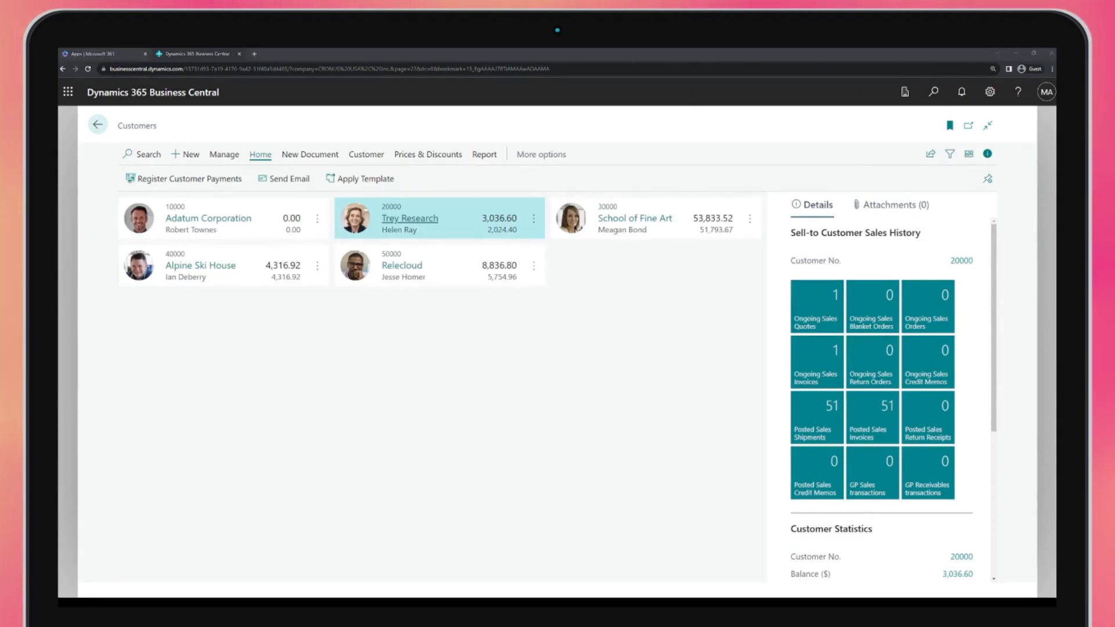
# Personalise the Customers page to include a Currency Code column
pyautogui.click(968, 154)
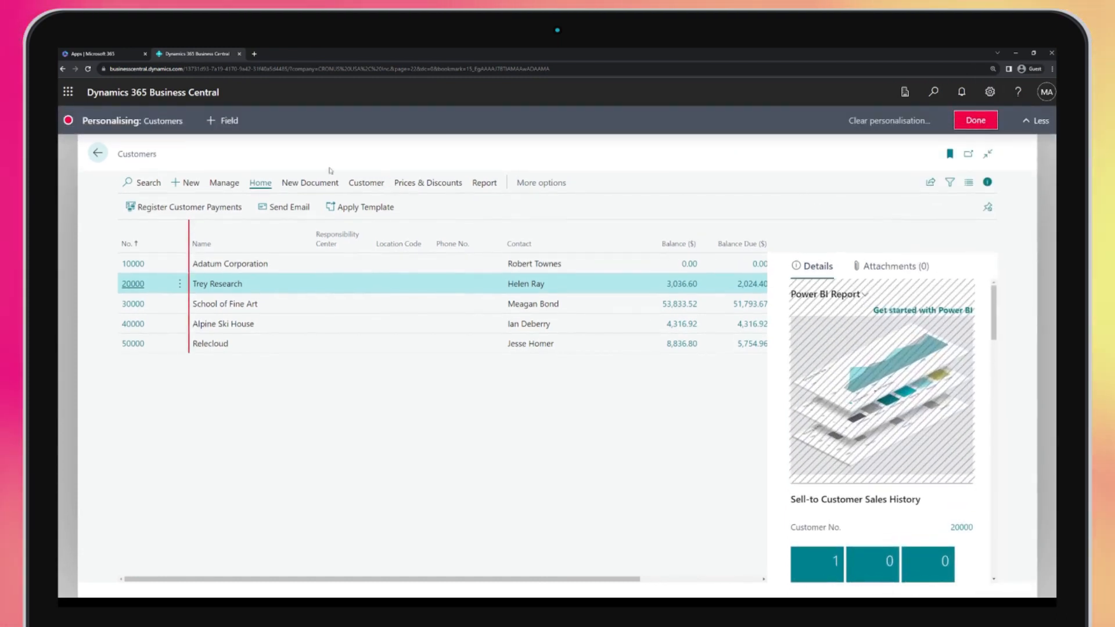
pyautogui.click(222, 120)
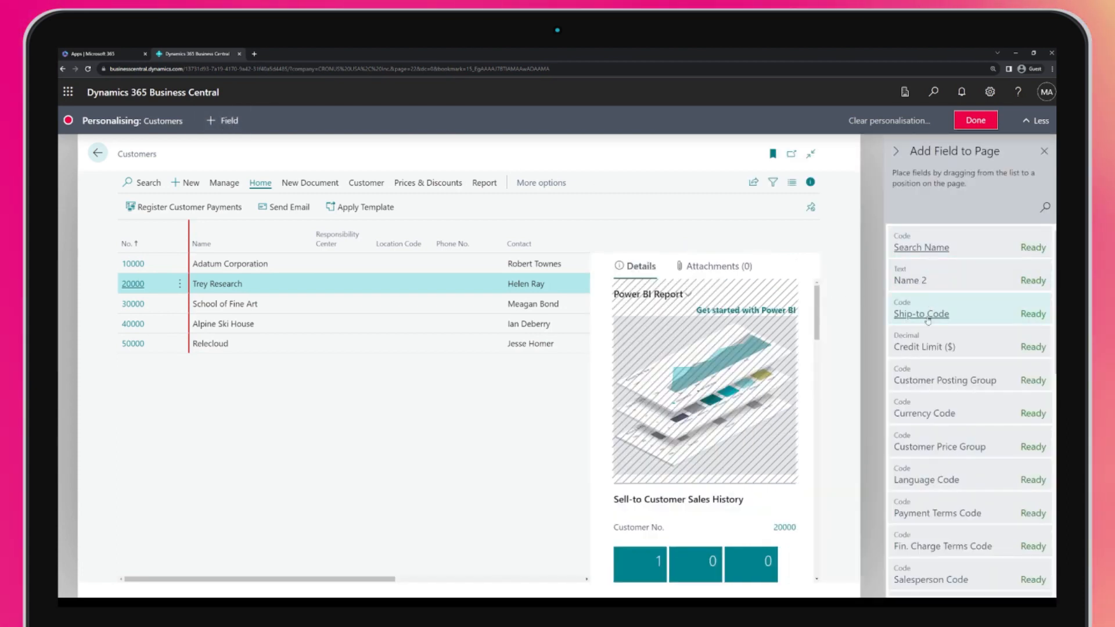
pyautogui.moveTo(945, 380)
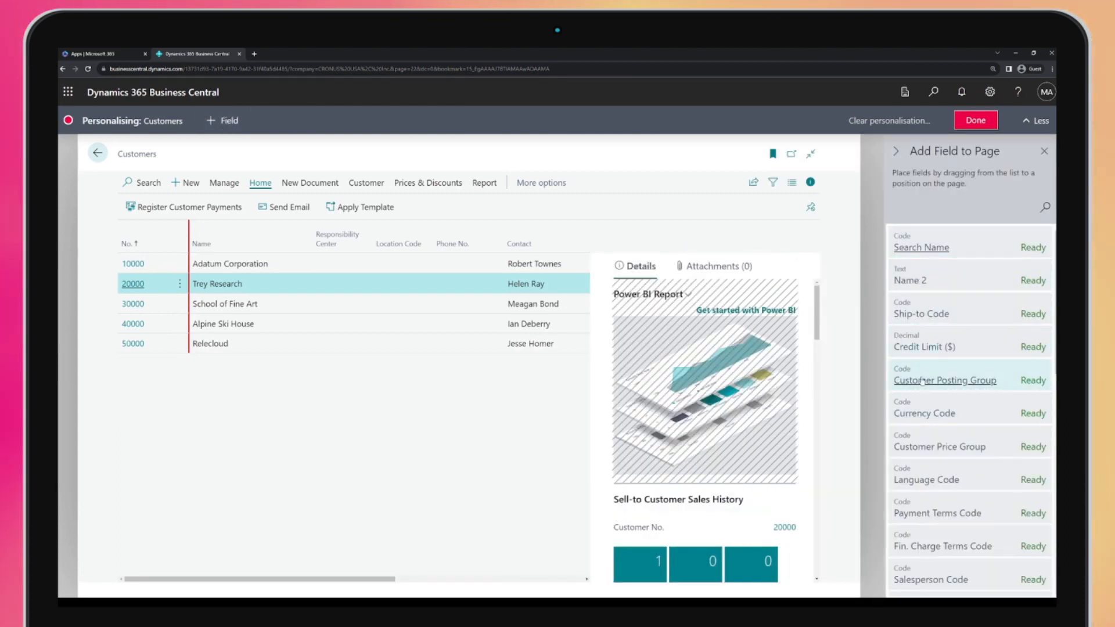
pyautogui.moveTo(925, 413)
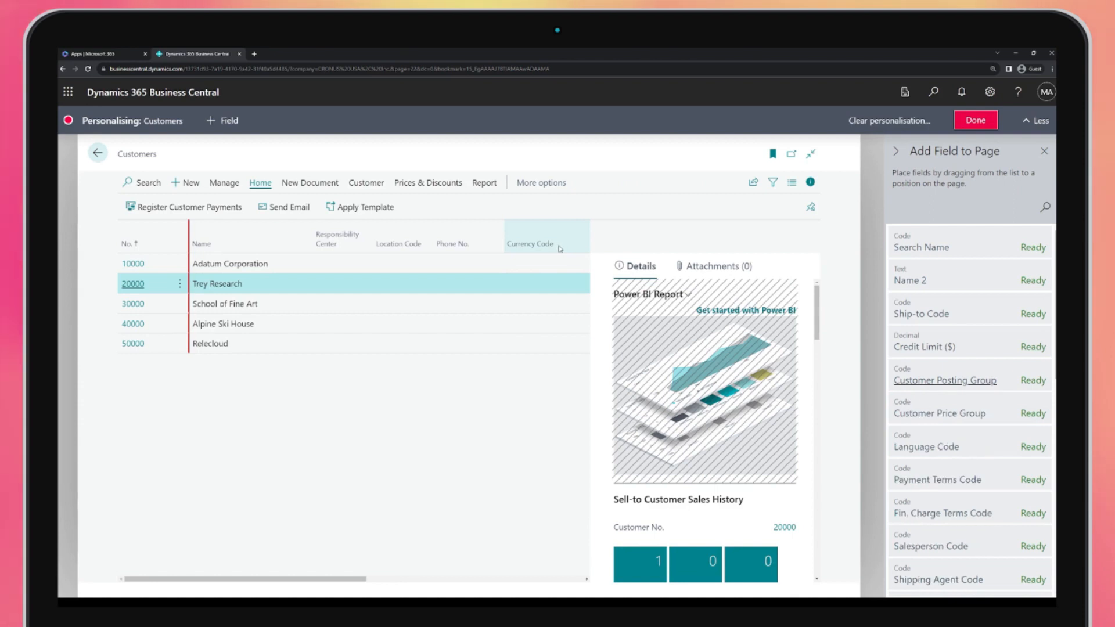
pyautogui.click(975, 120)
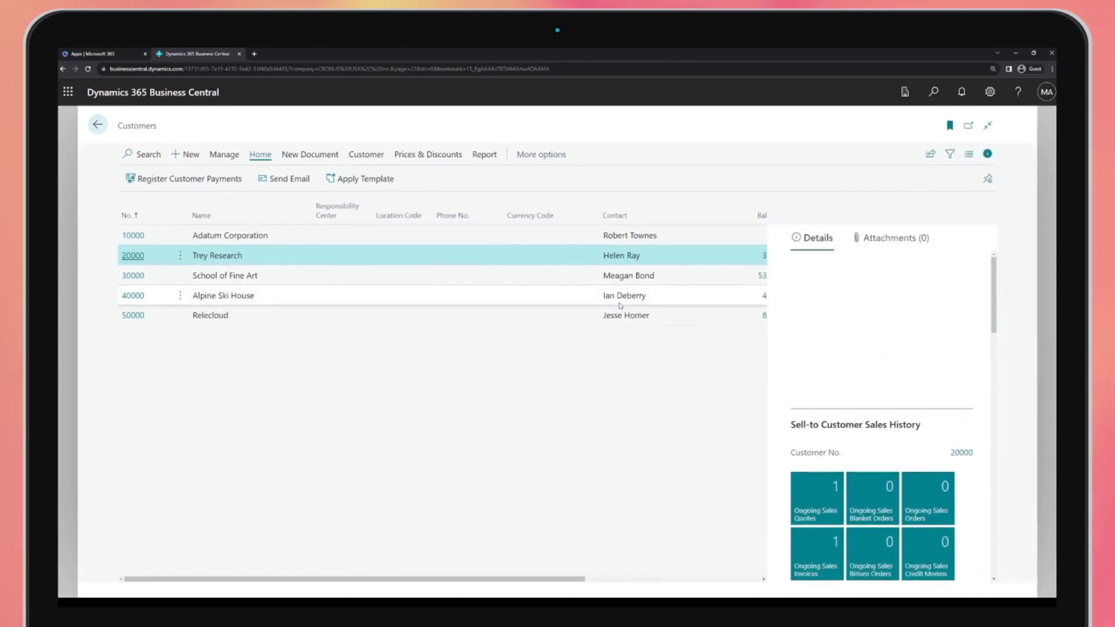
# Scroll through the personalised Customers list in the Dynamics Fanatics workspace
pyautogui.scroll(-3)
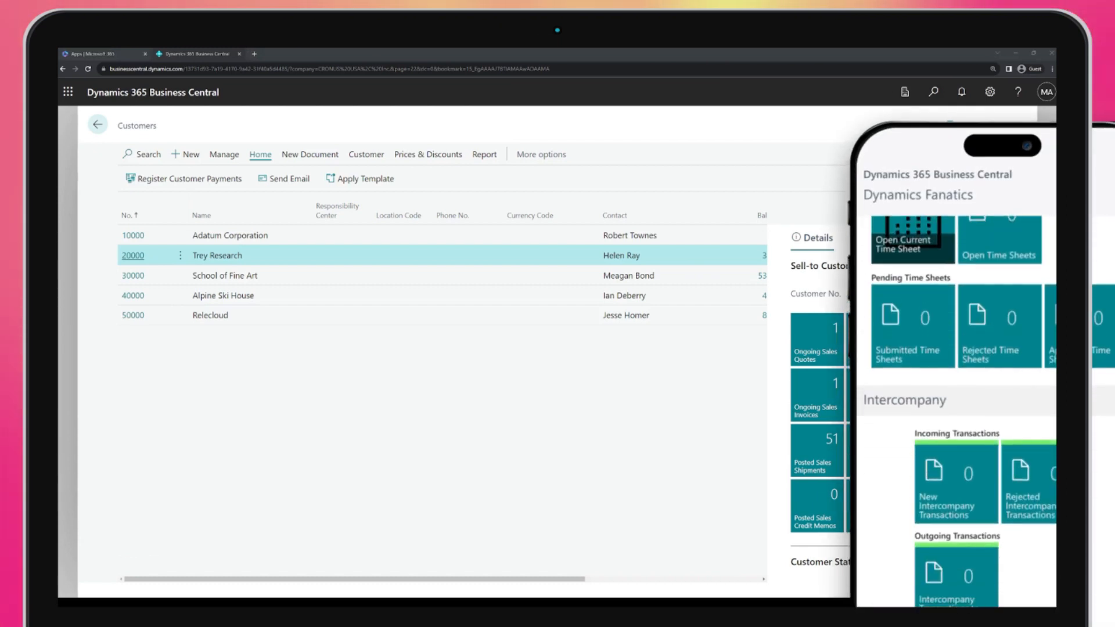
pyautogui.scroll(-3)
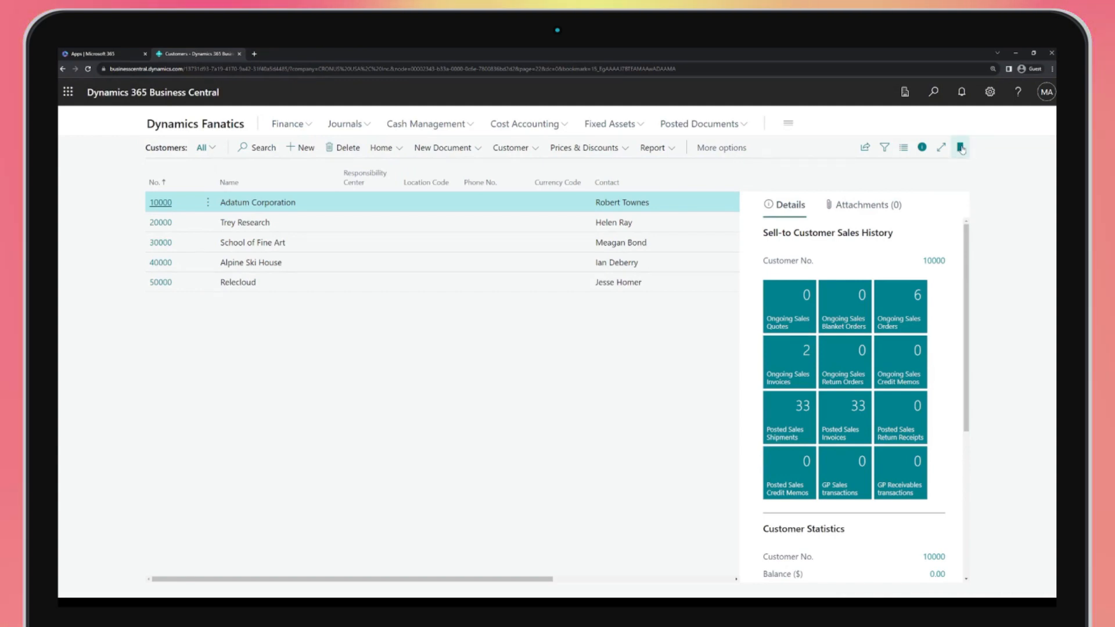
# Bookmark the Customers result of a 'customer' Tell Me search, then switch to Outlook
pyautogui.click(960, 147)
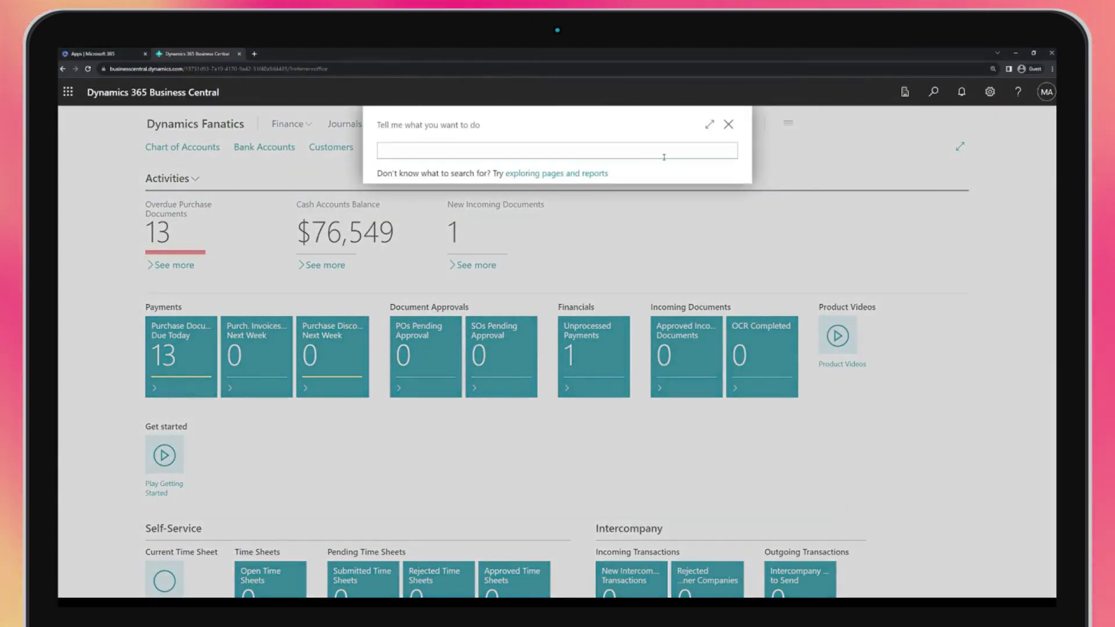
pyautogui.write('customer')
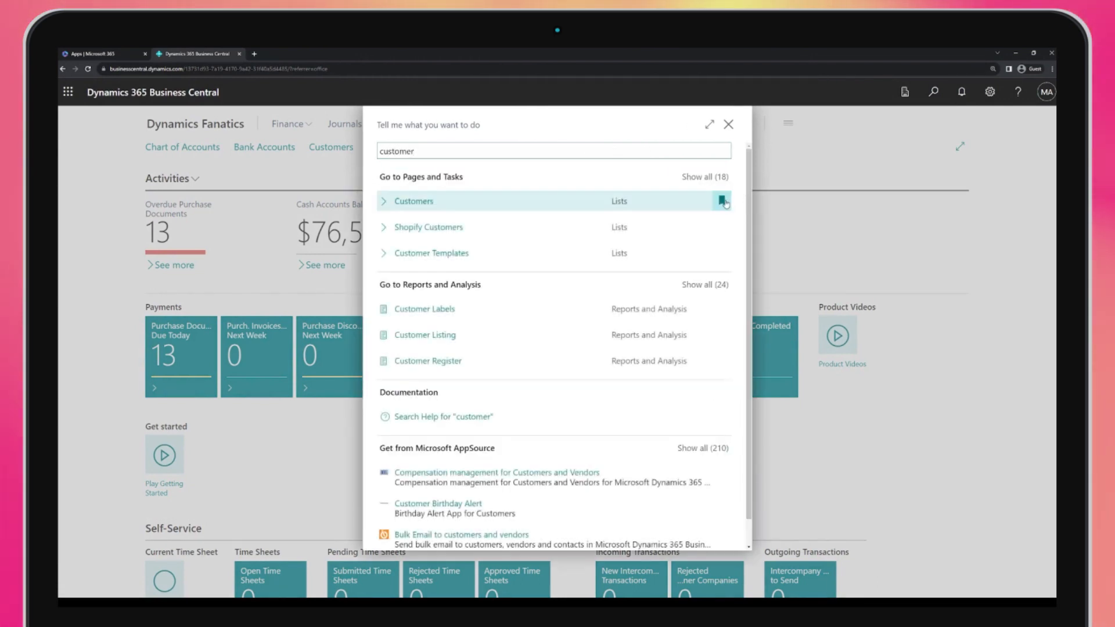
pyautogui.click(728, 124)
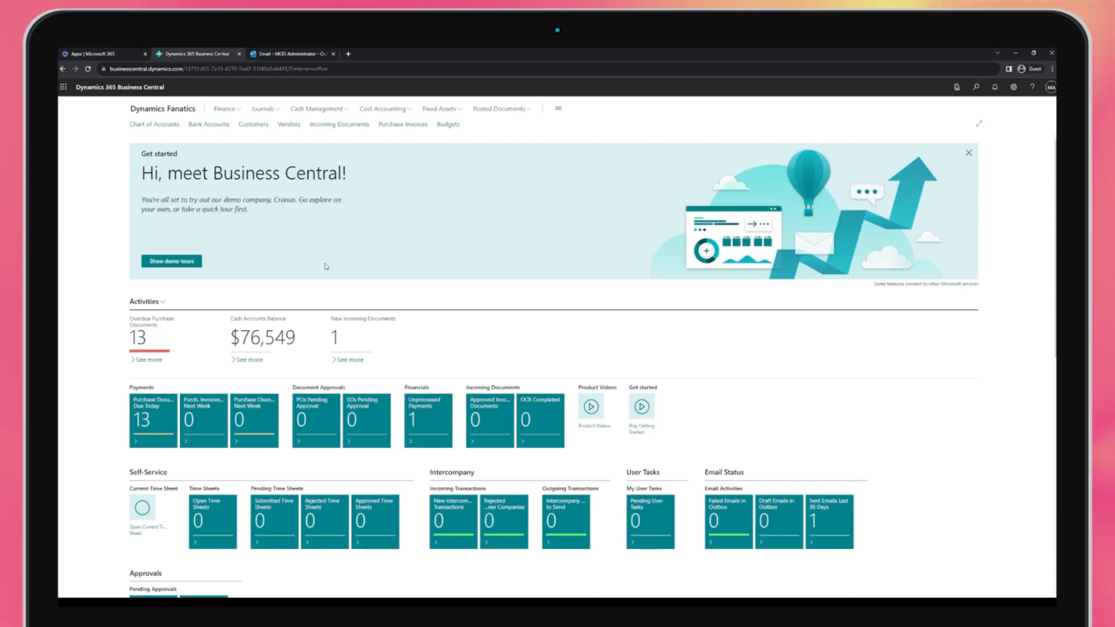
pyautogui.click(292, 53)
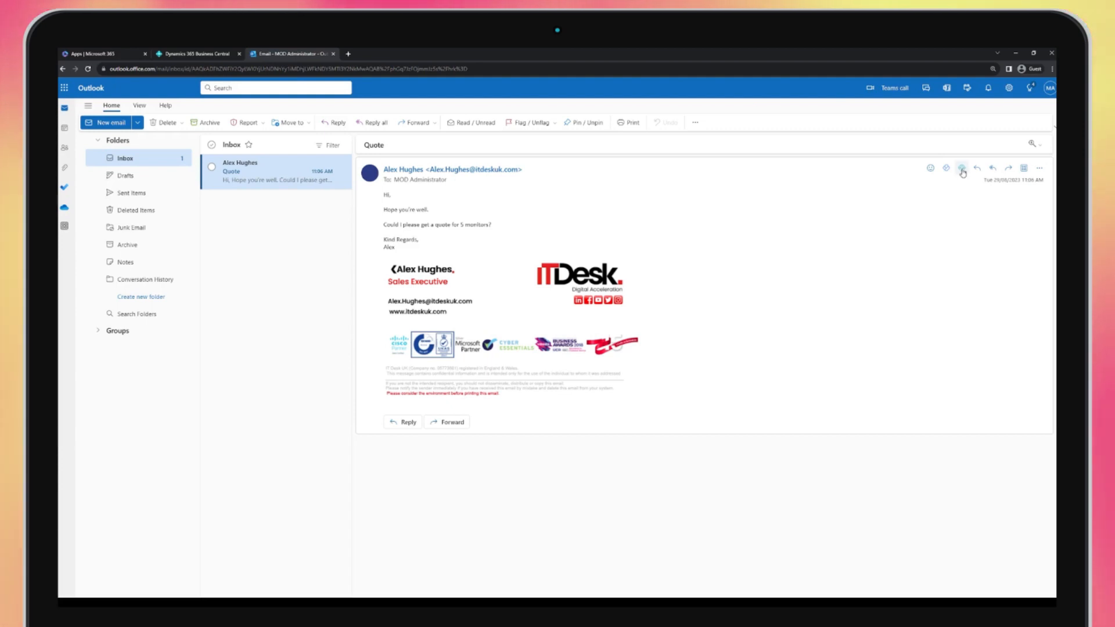
# Show IT Desk UK's customer details and sales history in the Business Central add-in
pyautogui.click(962, 169)
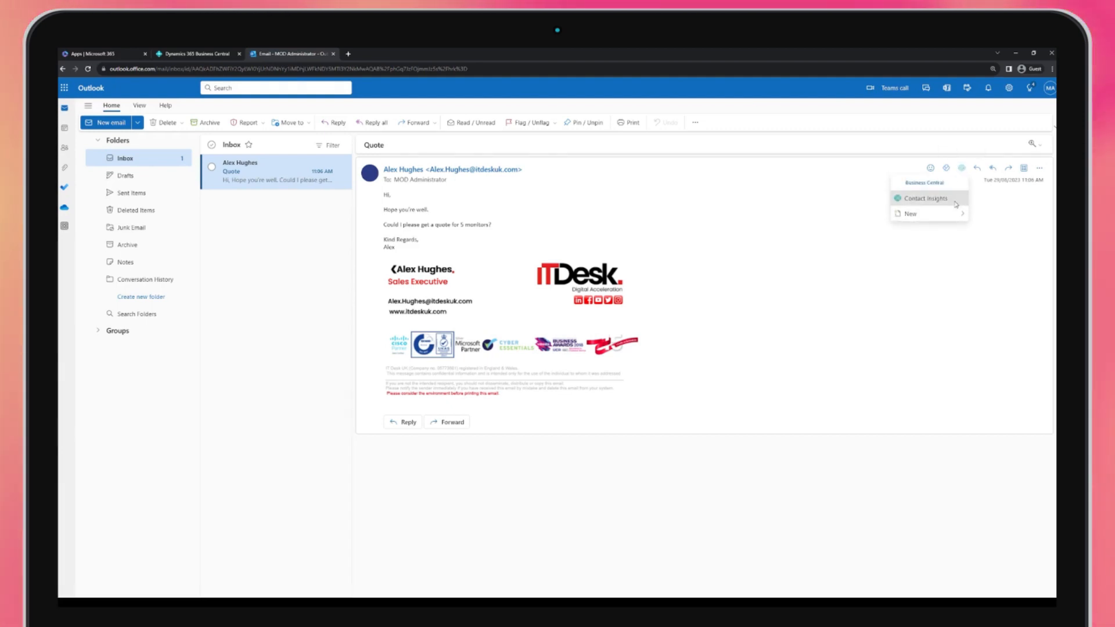
pyautogui.click(922, 198)
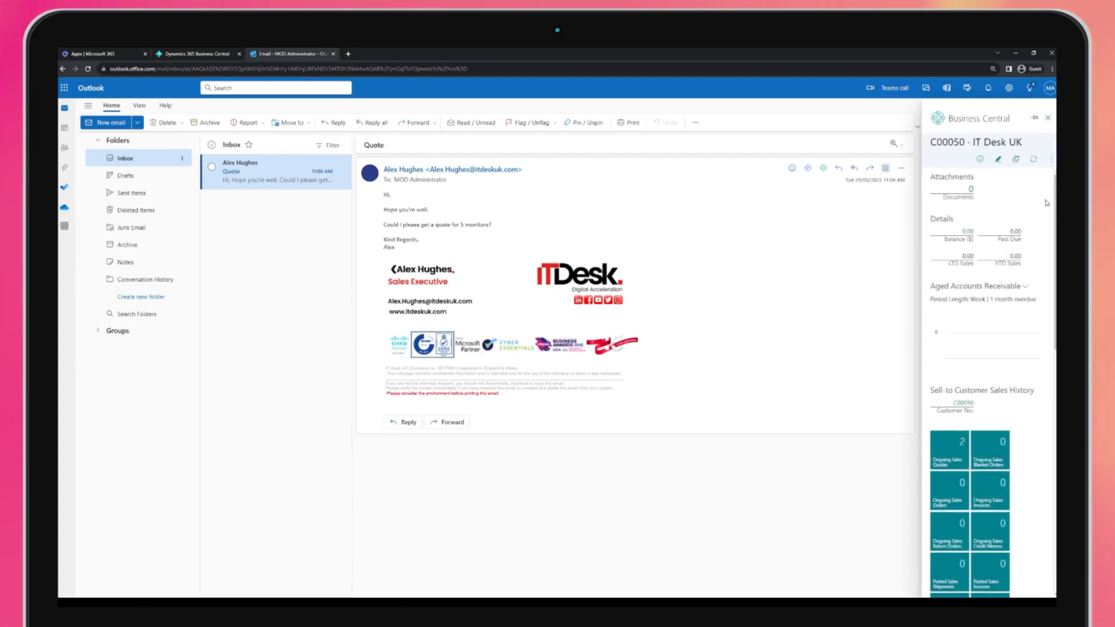
pyautogui.scroll(-3)
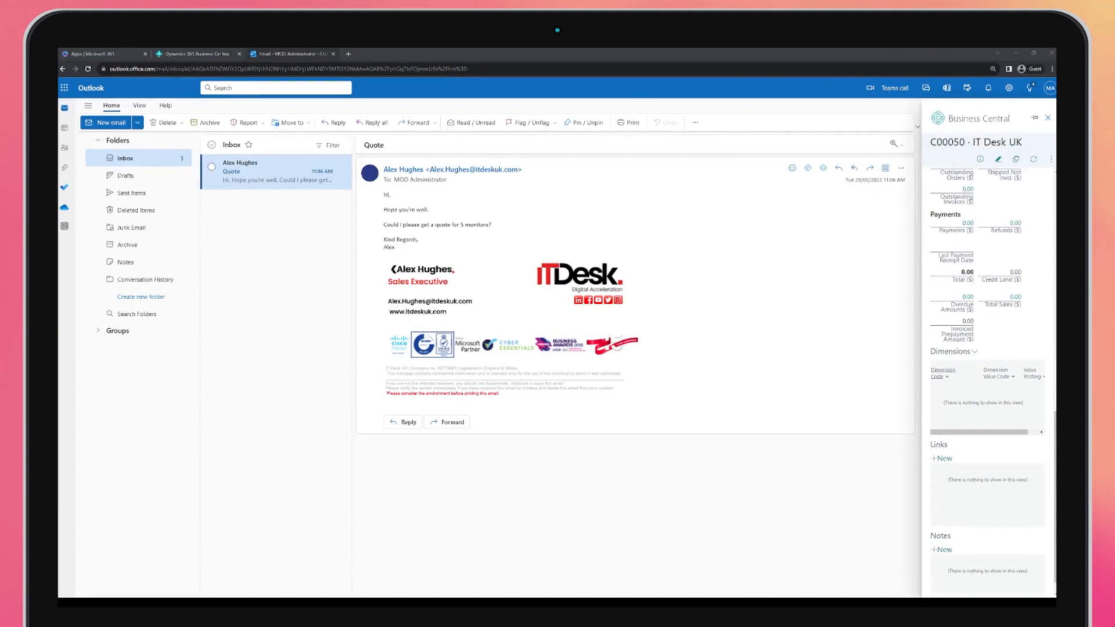
pyautogui.scroll(3)
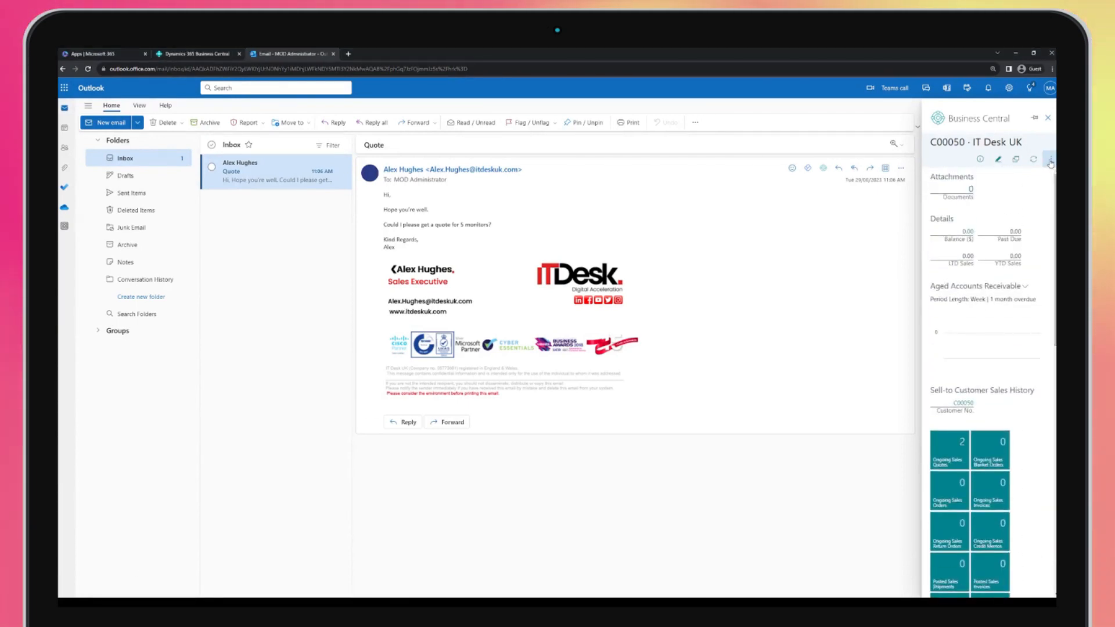
# Create sales quote S-QUO1006 for IT Desk UK with the suggested Monitor line
pyautogui.click(1050, 161)
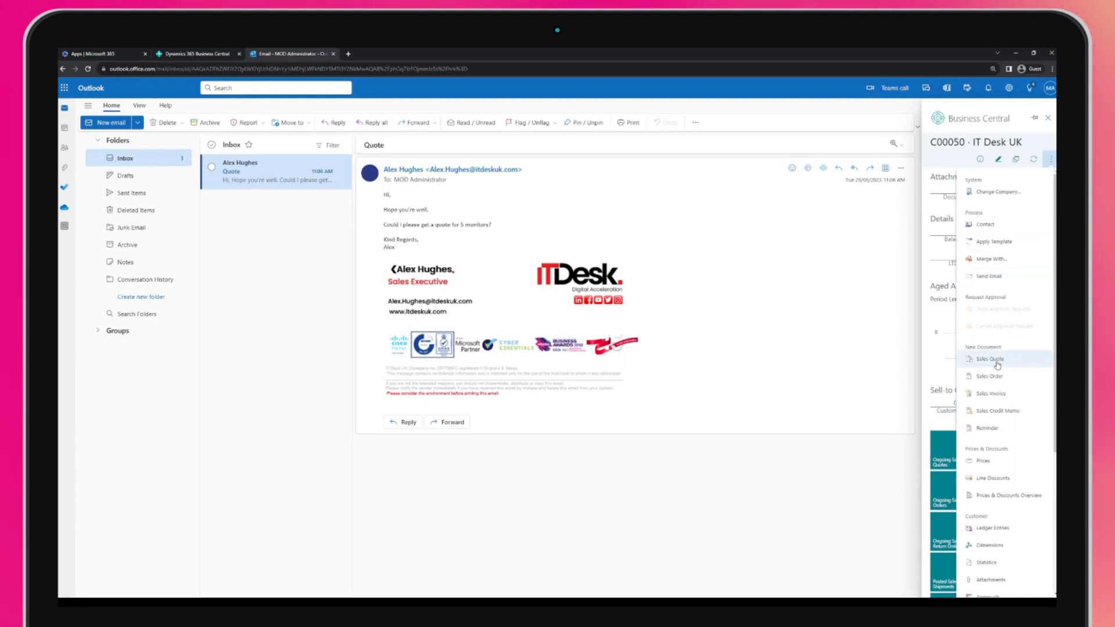
pyautogui.click(988, 357)
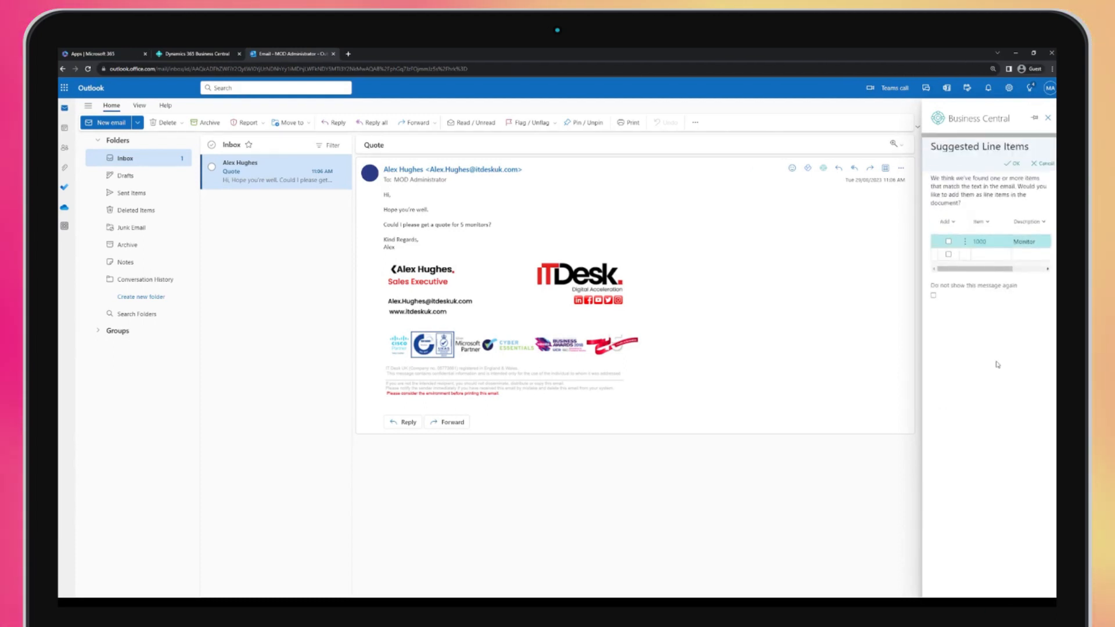
pyautogui.click(947, 254)
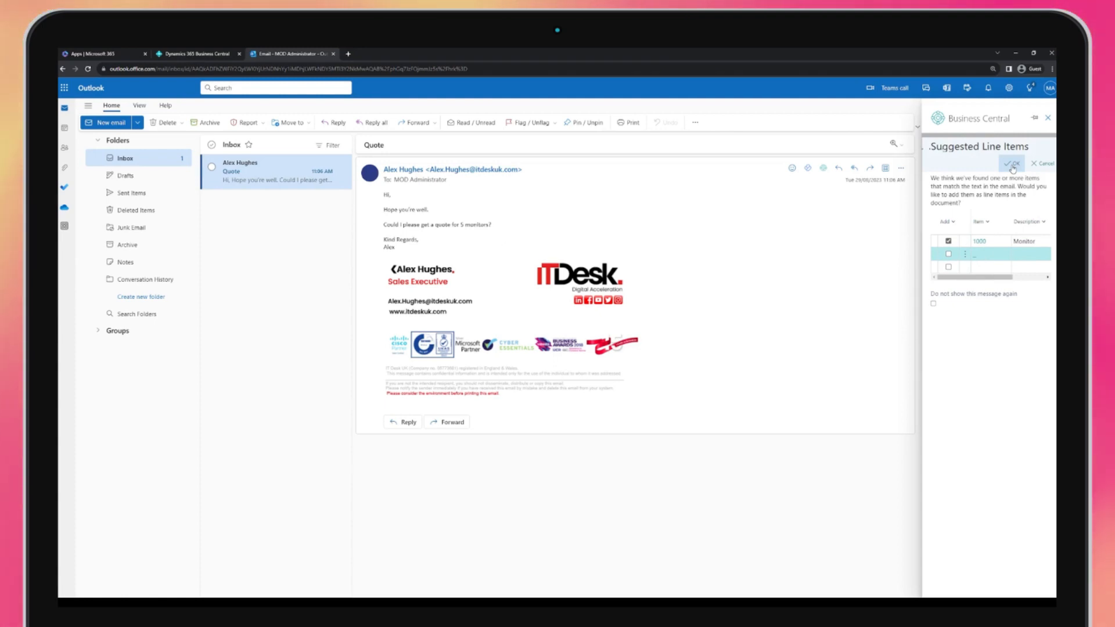
pyautogui.click(1011, 163)
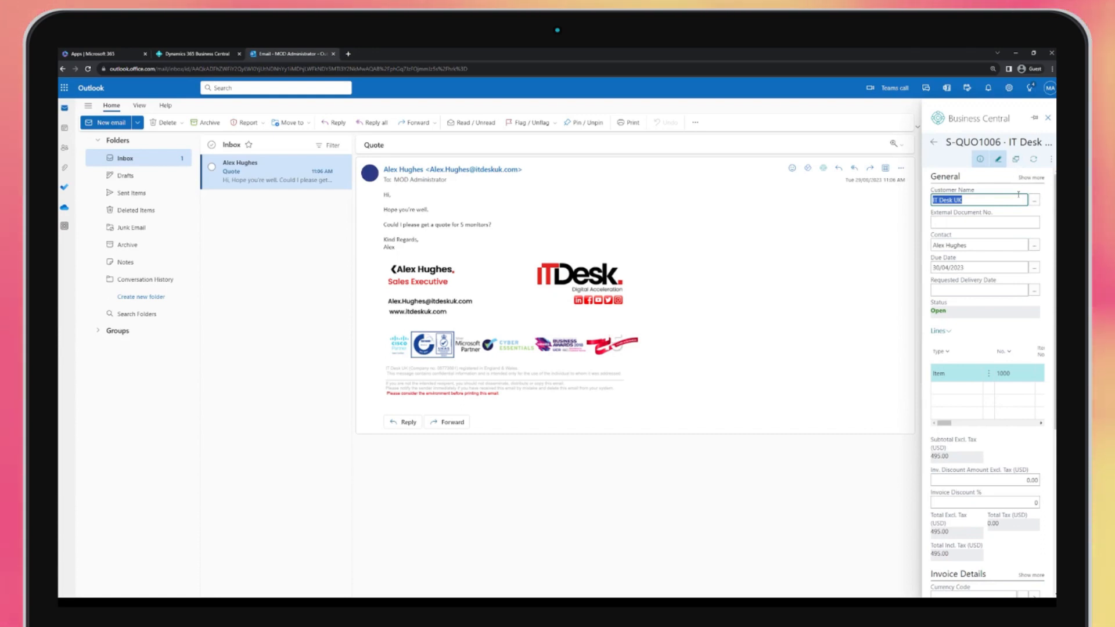
pyautogui.click(1052, 161)
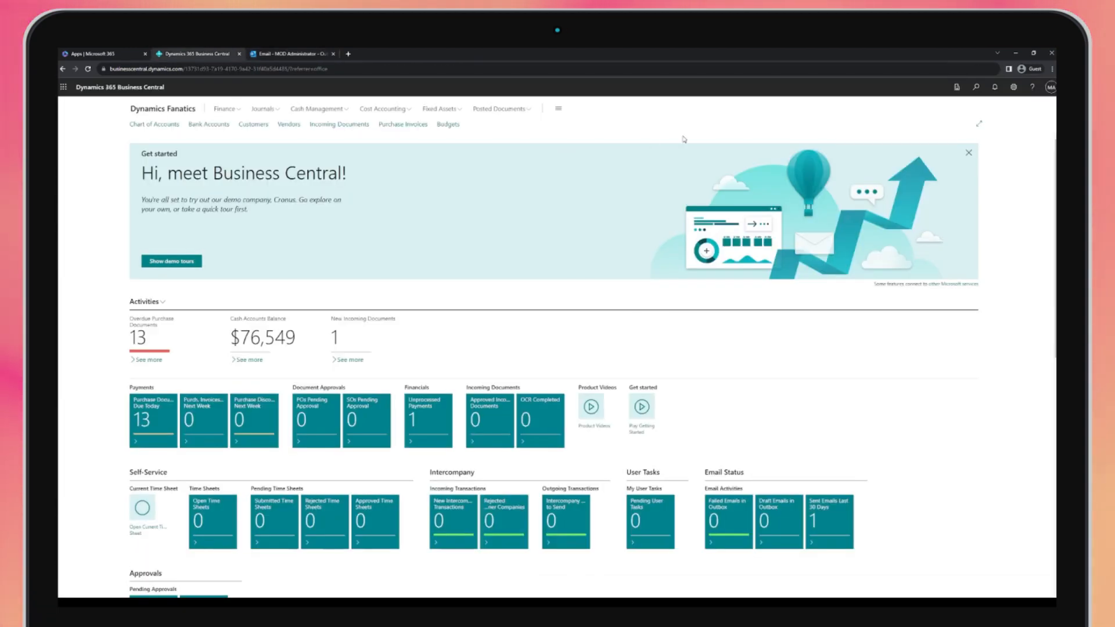
pyautogui.click(976, 86)
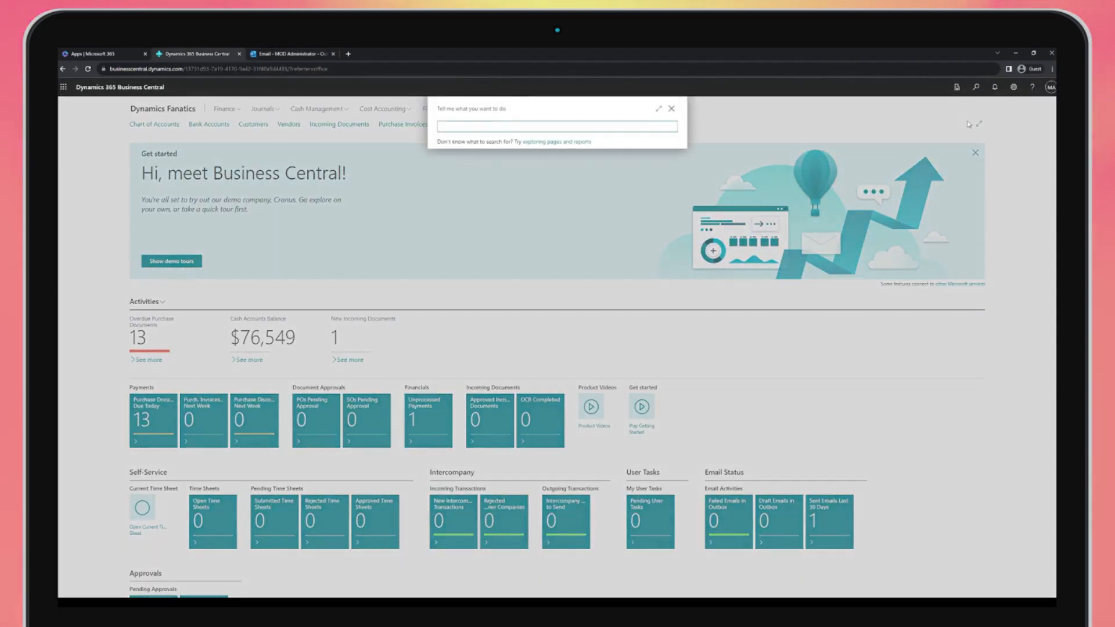
pyautogui.write('sales quote')
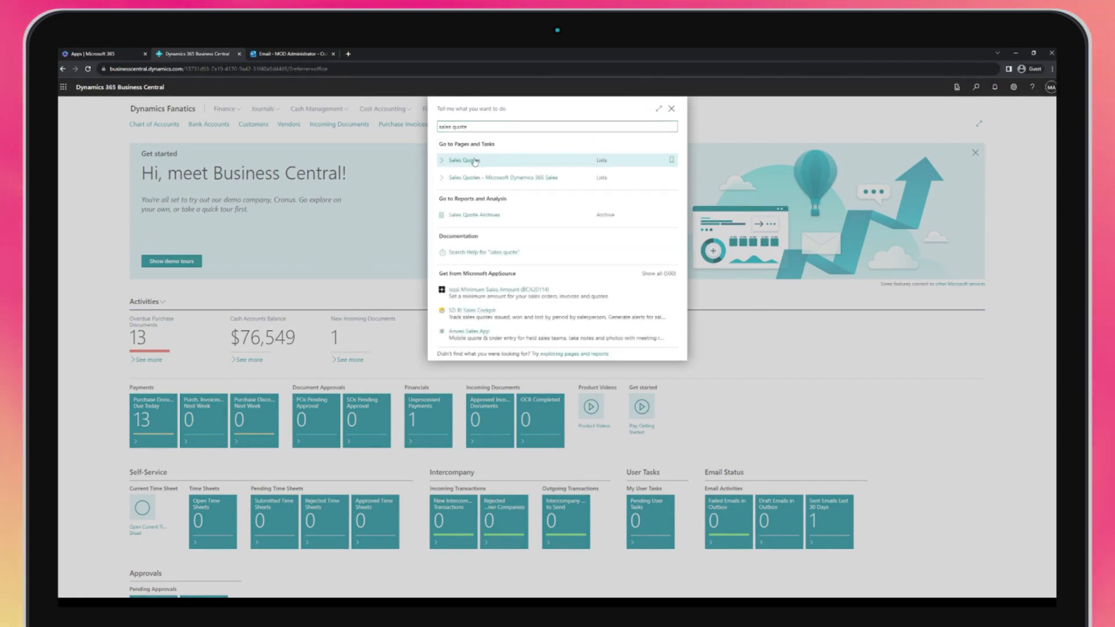
pyautogui.click(460, 160)
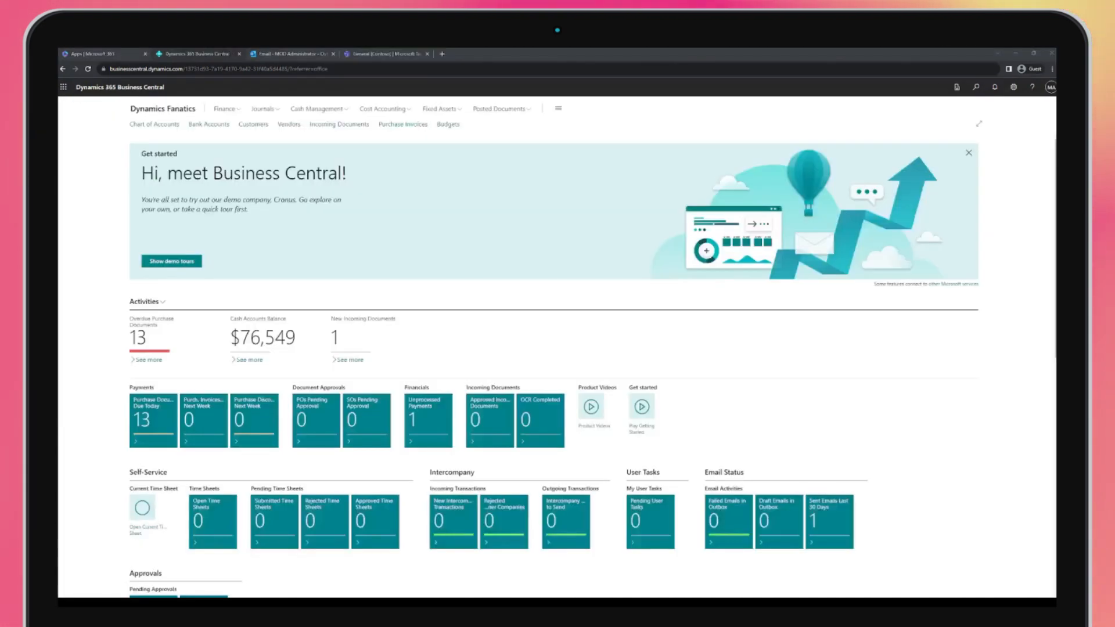
pyautogui.moveTo(397, 161)
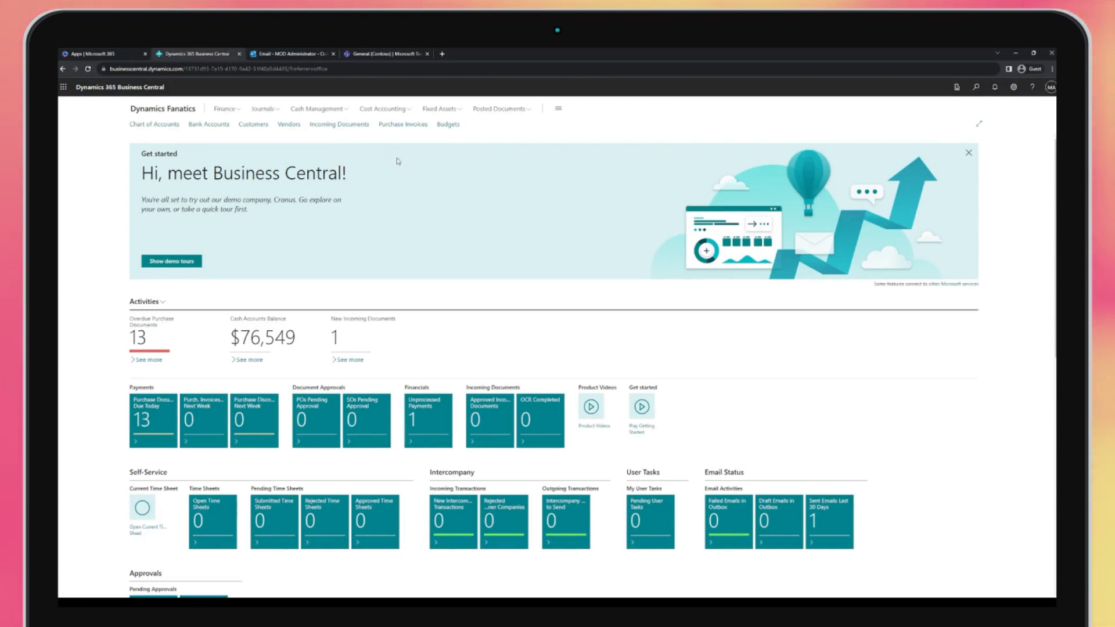
pyautogui.click(386, 54)
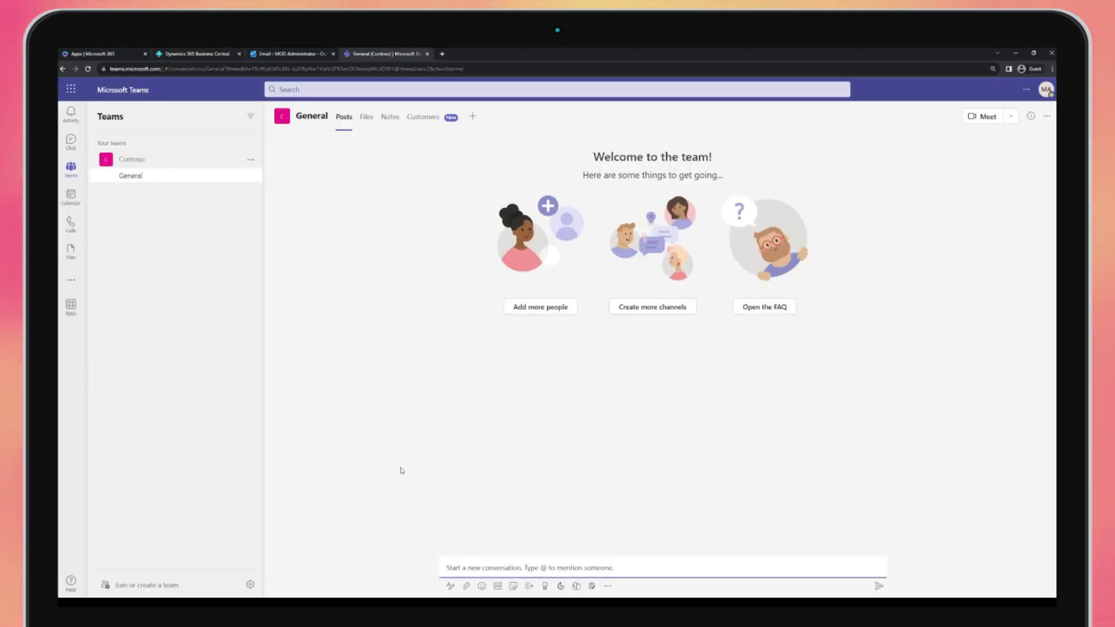
pyautogui.click(607, 586)
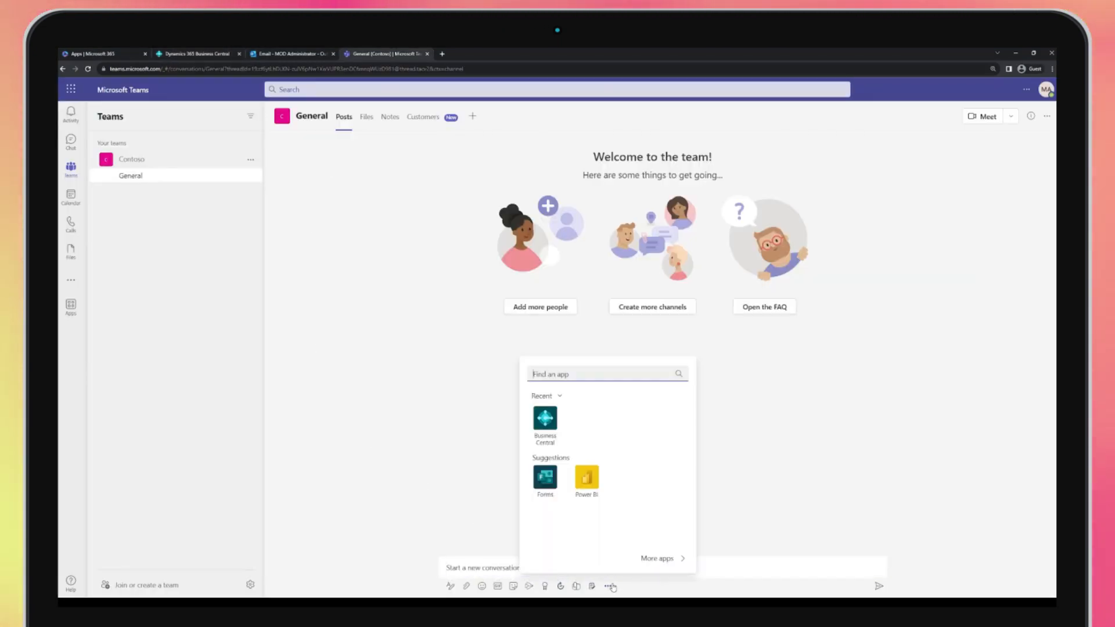
pyautogui.click(544, 419)
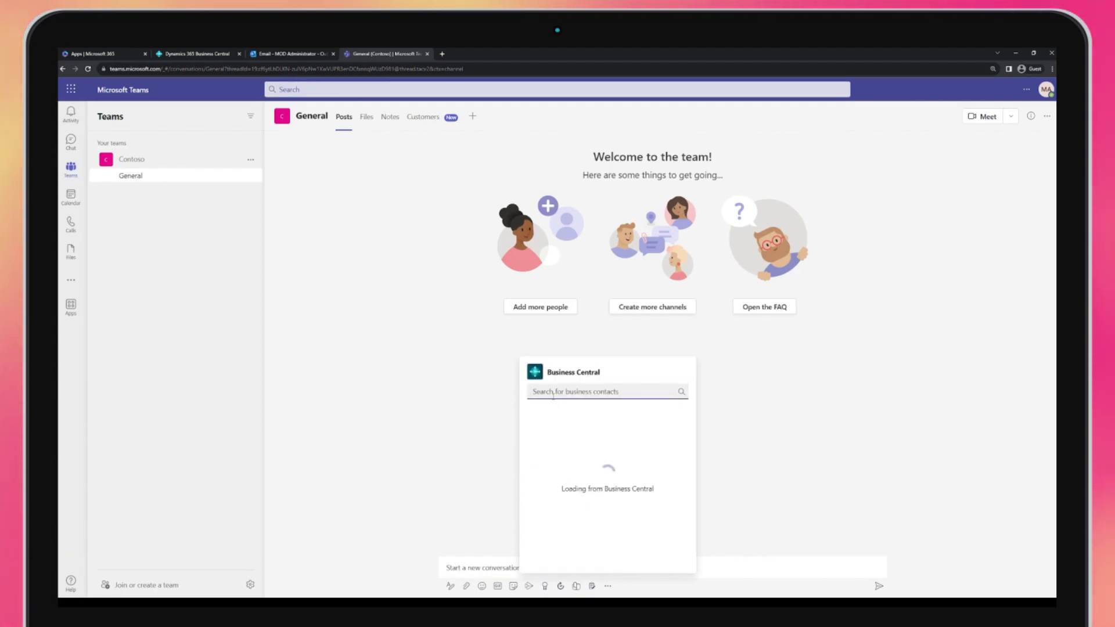
pyautogui.write('alex hughe')
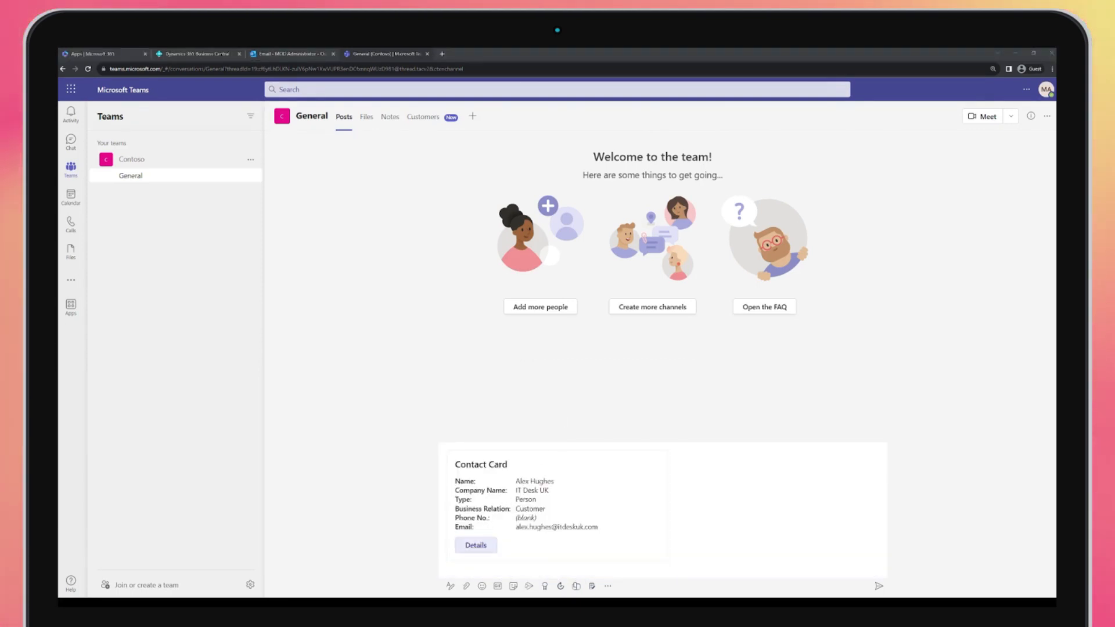
pyautogui.click(474, 545)
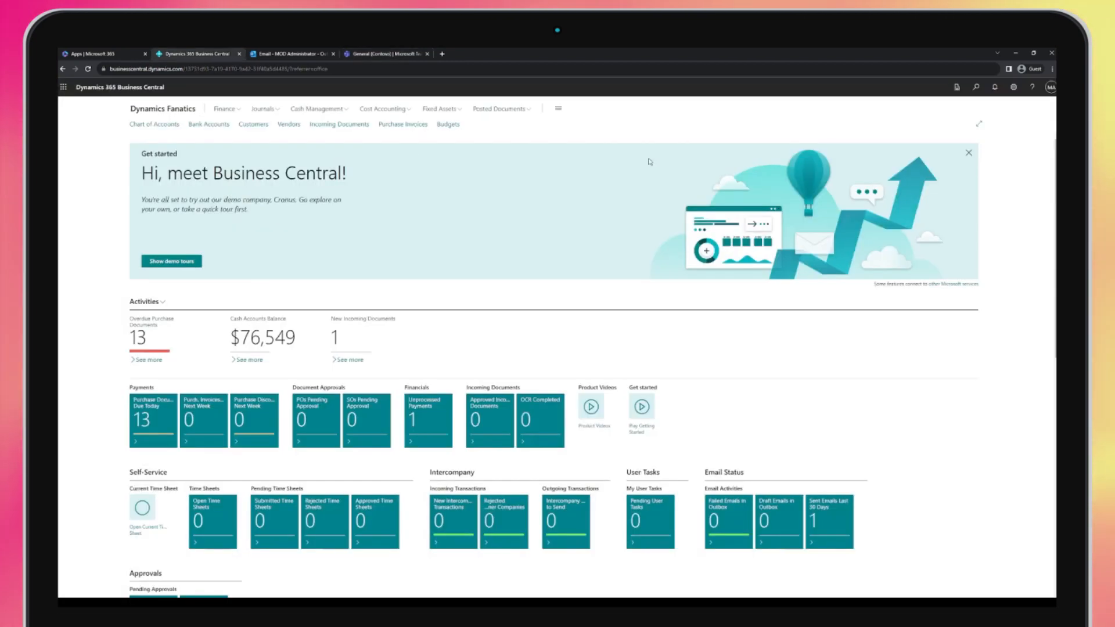
# Find Items via search, open item 1000 Monitor, then return to the Teams tab
pyautogui.click(976, 87)
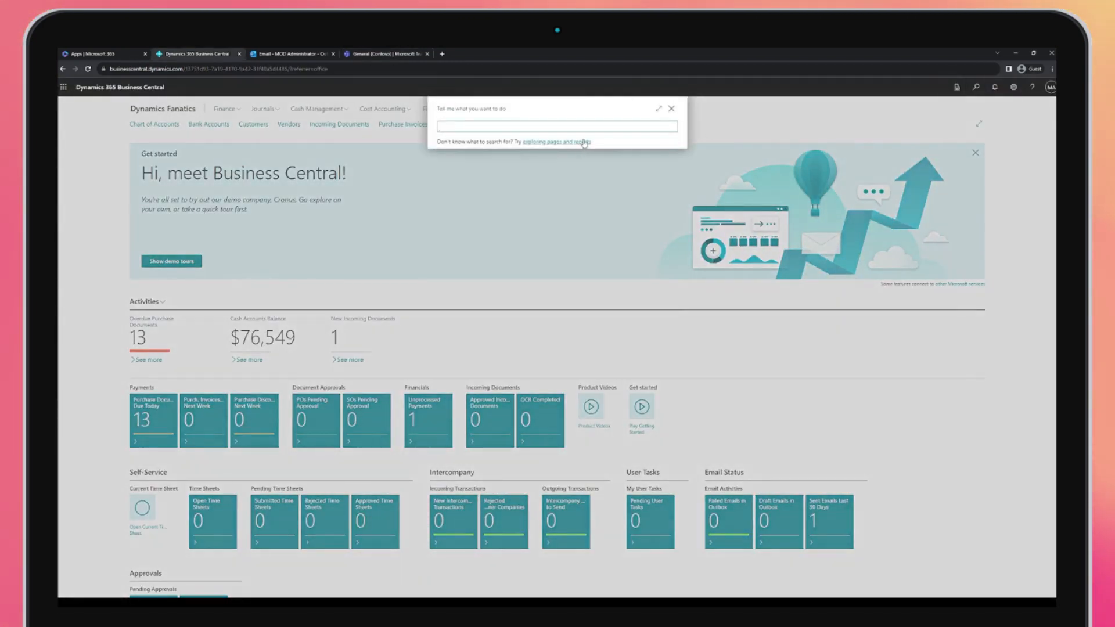
pyautogui.write('items')
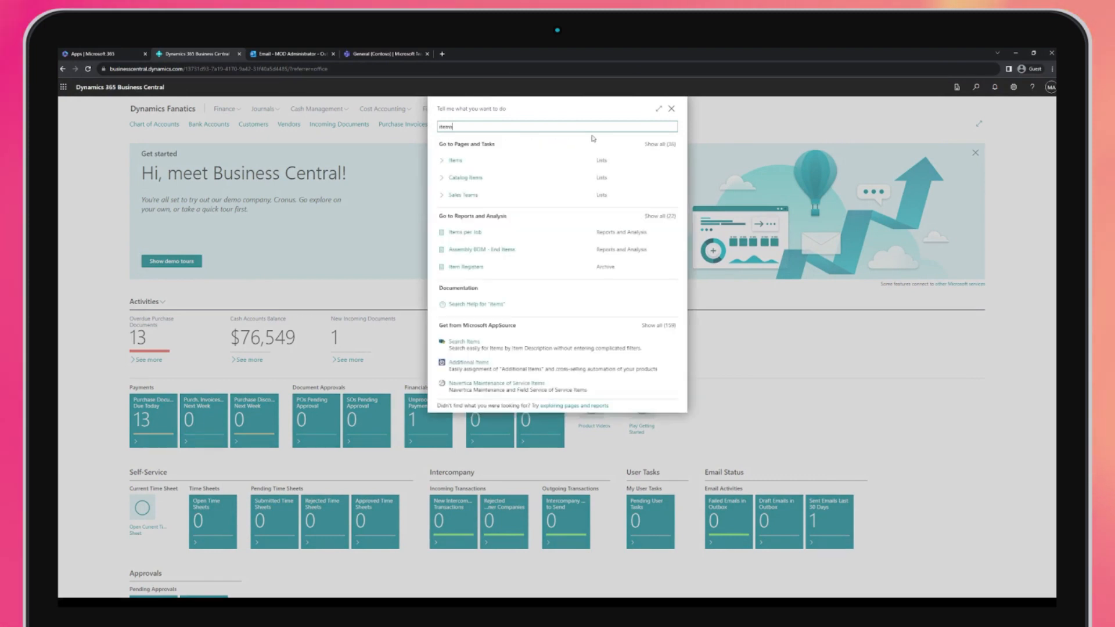
pyautogui.click(456, 160)
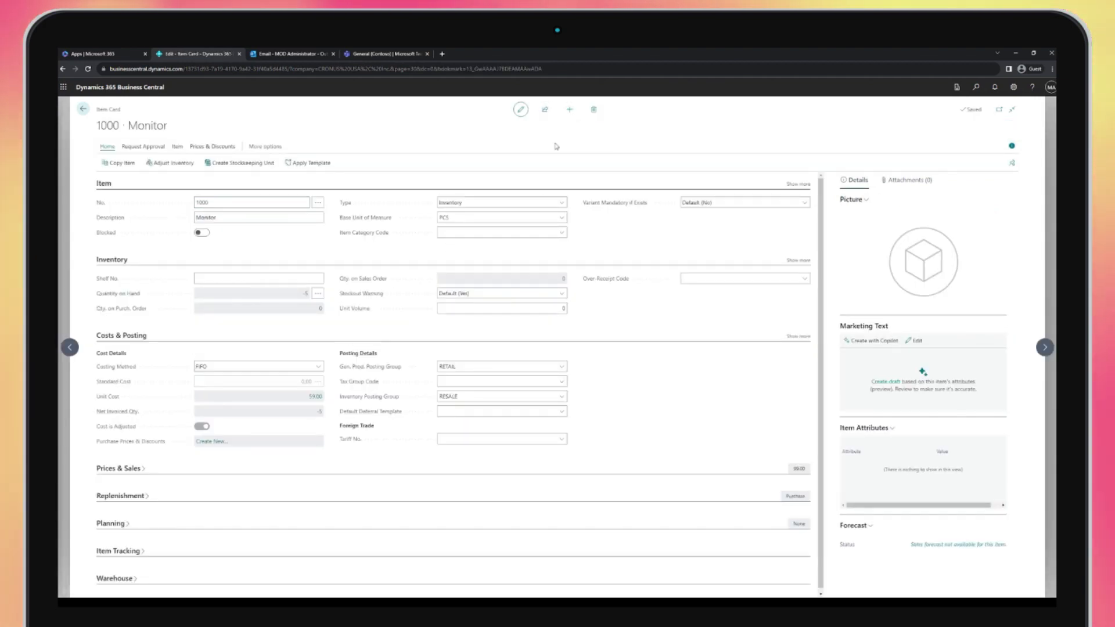
pyautogui.click(384, 53)
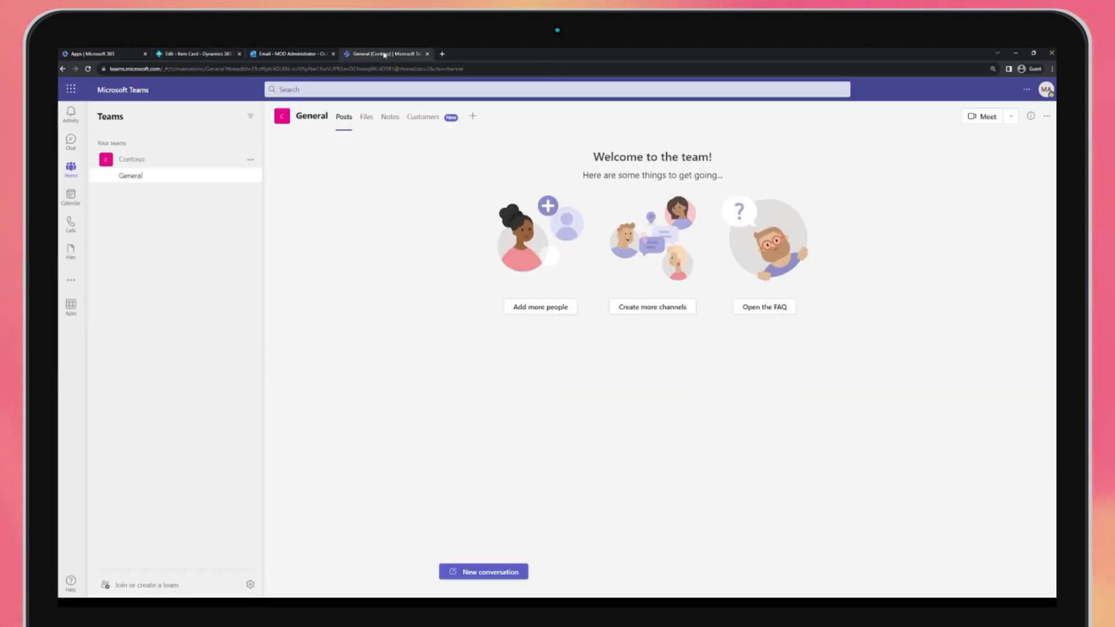
# Post the 1000 Monitor item card to the General channel and scroll through its details
pyautogui.click(484, 571)
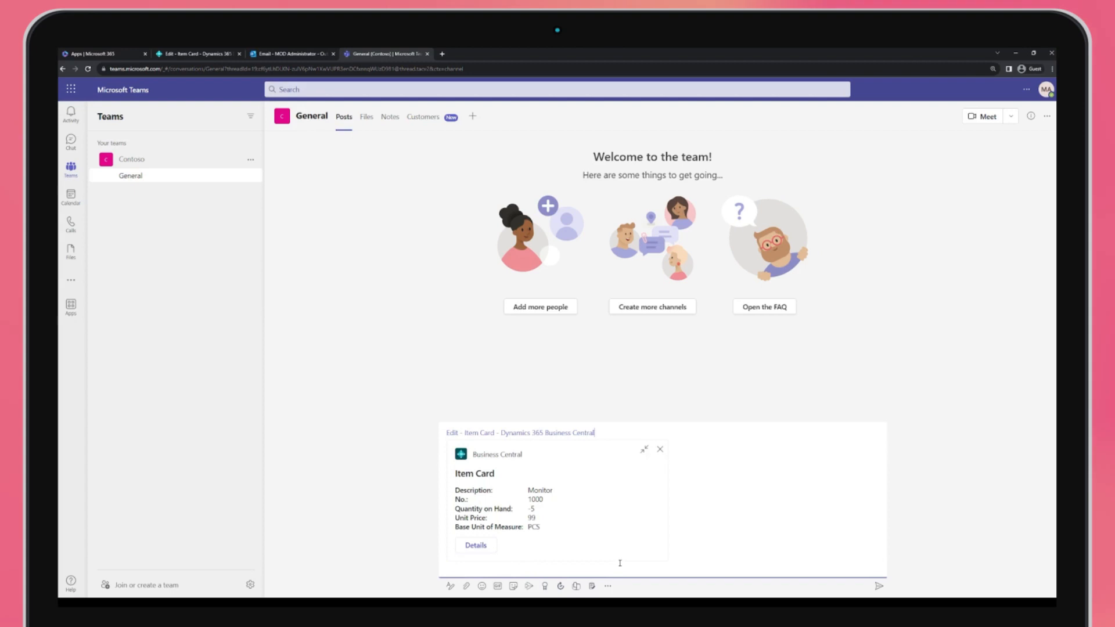
pyautogui.click(878, 586)
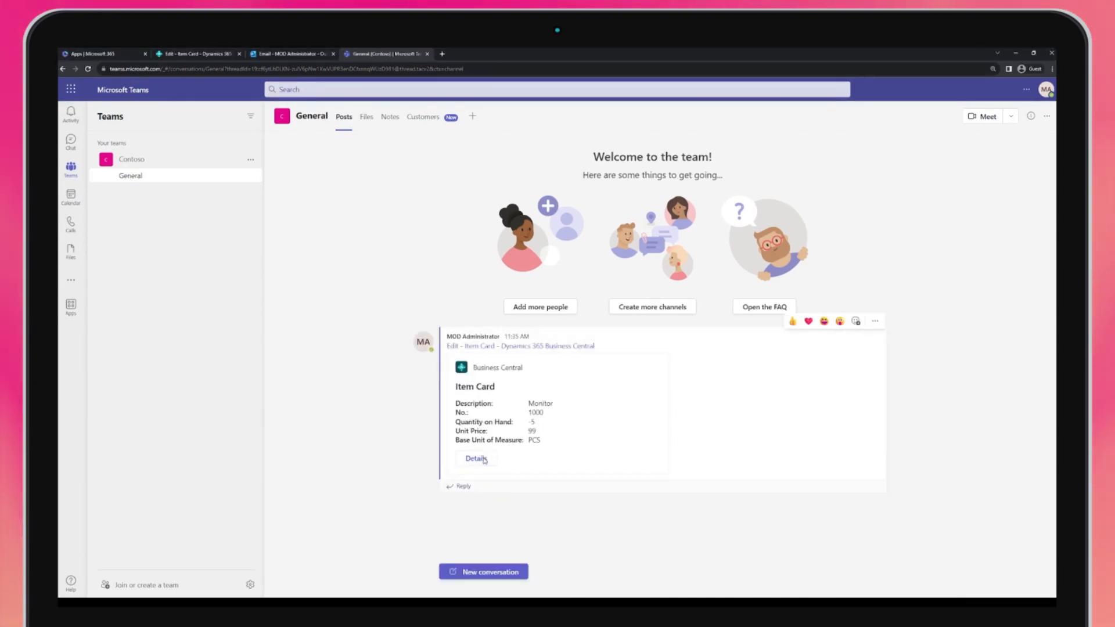
pyautogui.click(475, 459)
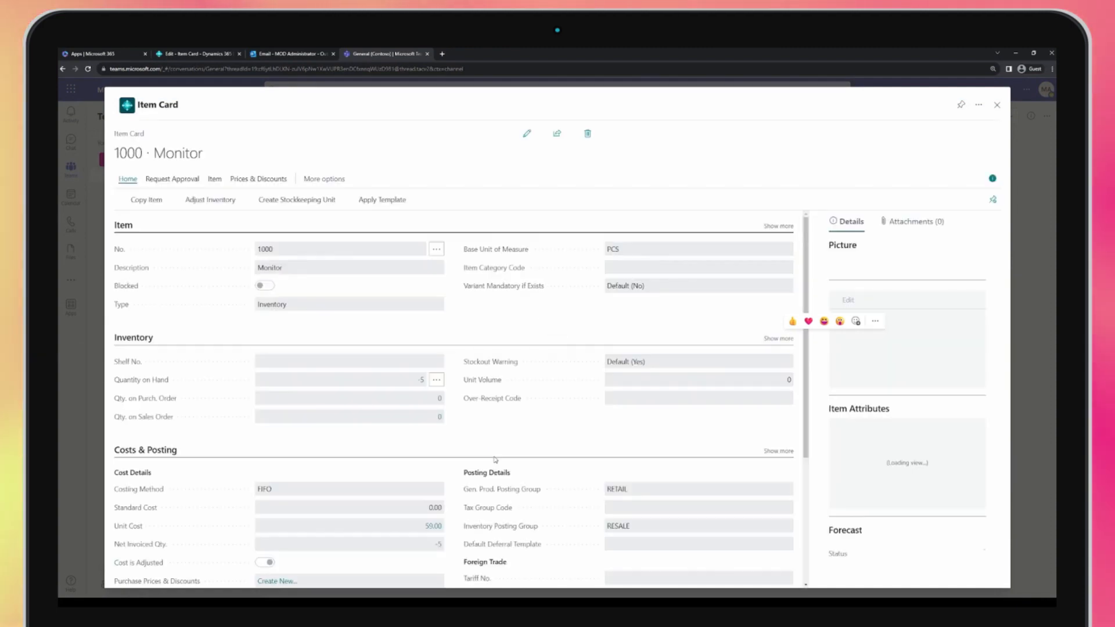
pyautogui.scroll(-3)
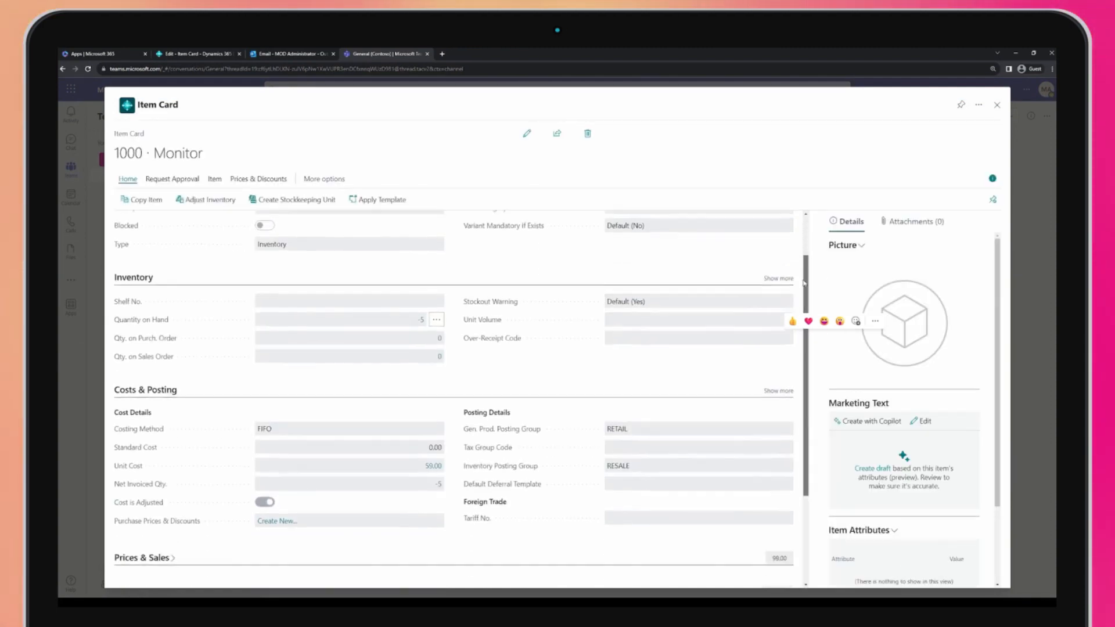
pyautogui.scroll(-3)
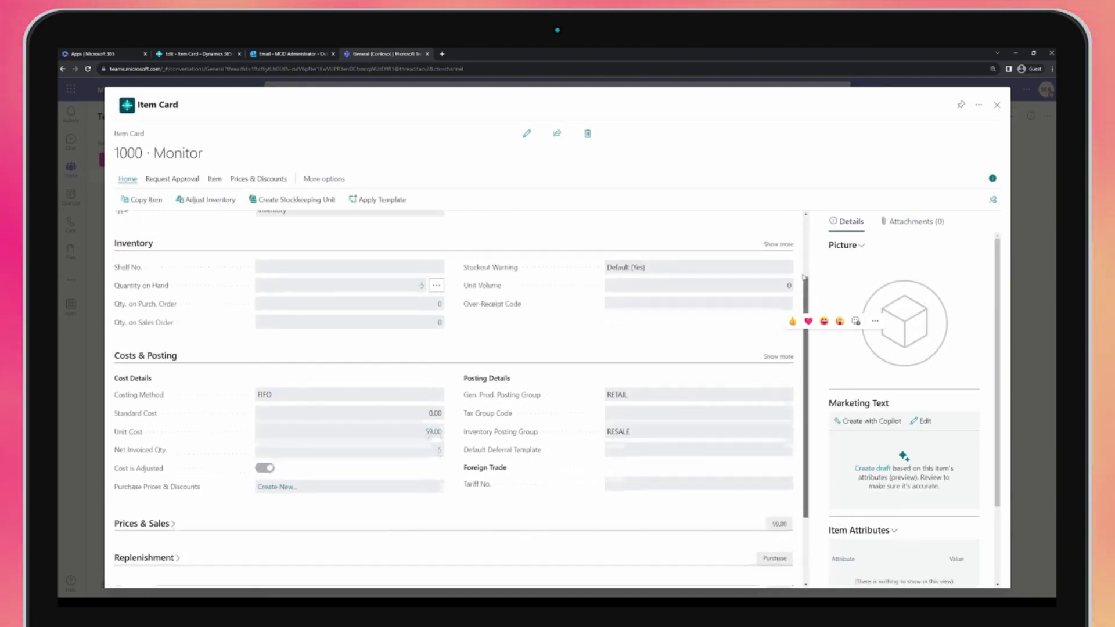
pyautogui.click(997, 104)
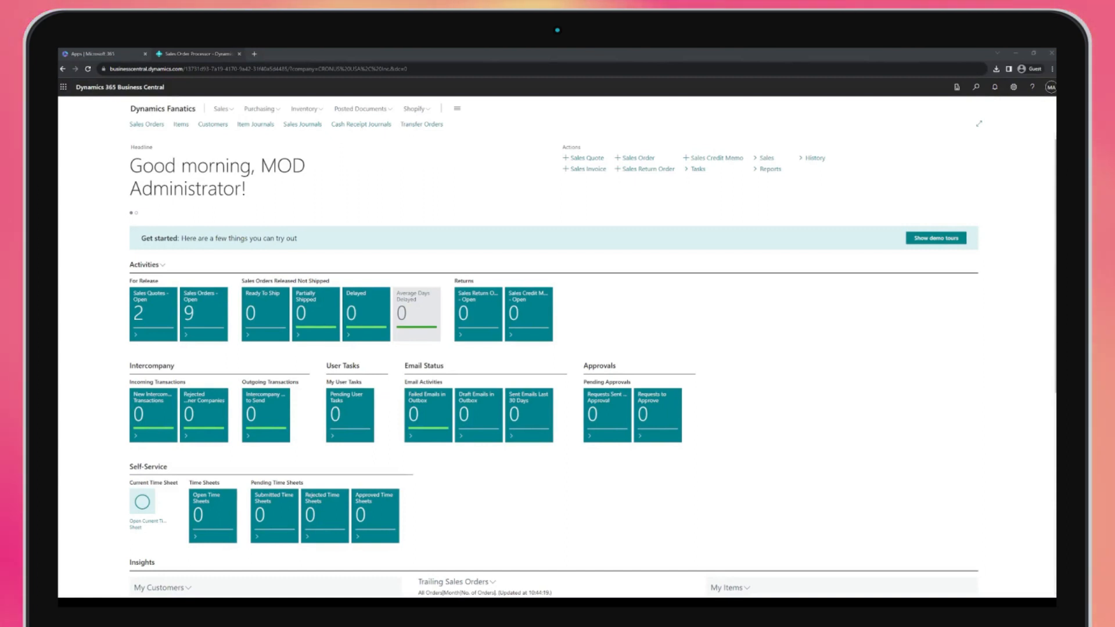
# Create a new sales order for Alpine Ski House with item 1000 Monitor
pyautogui.click(145, 124)
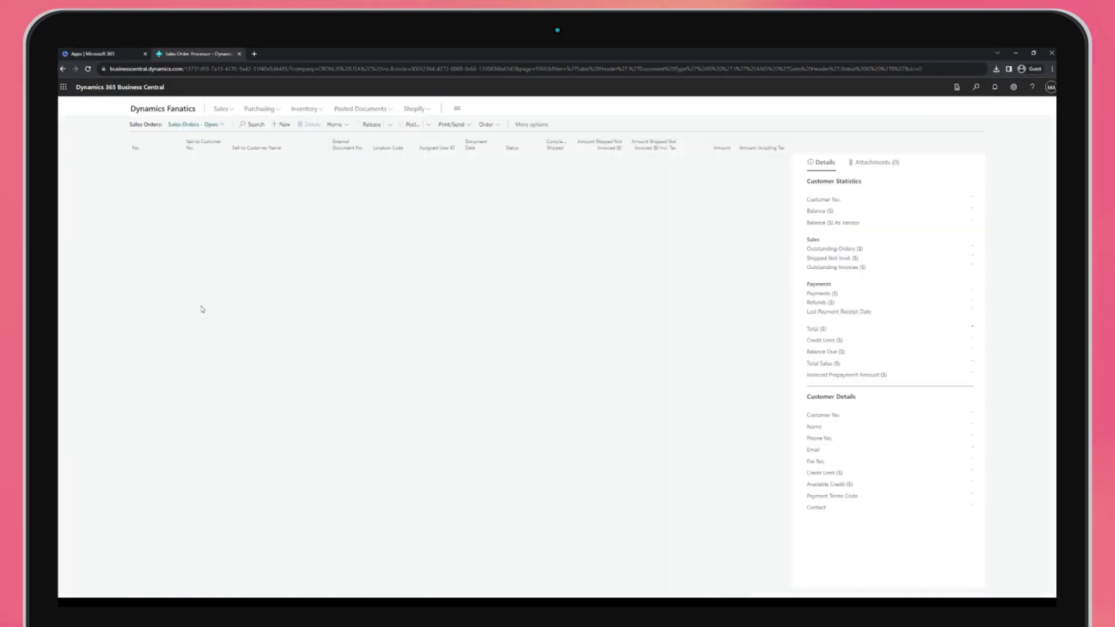
pyautogui.click(282, 125)
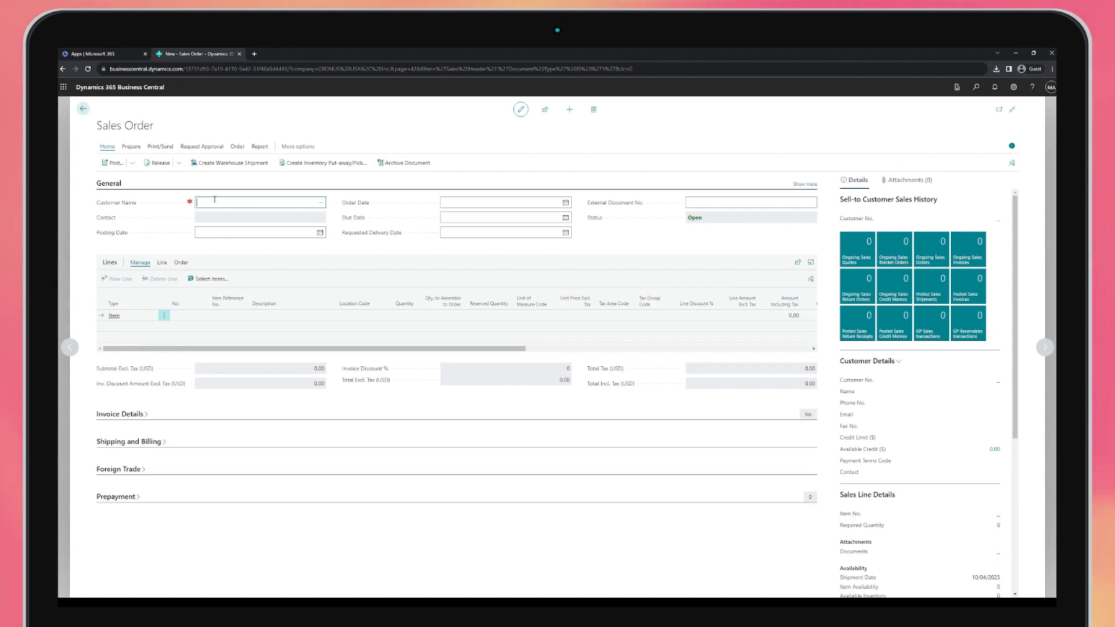
pyautogui.write('alpine')
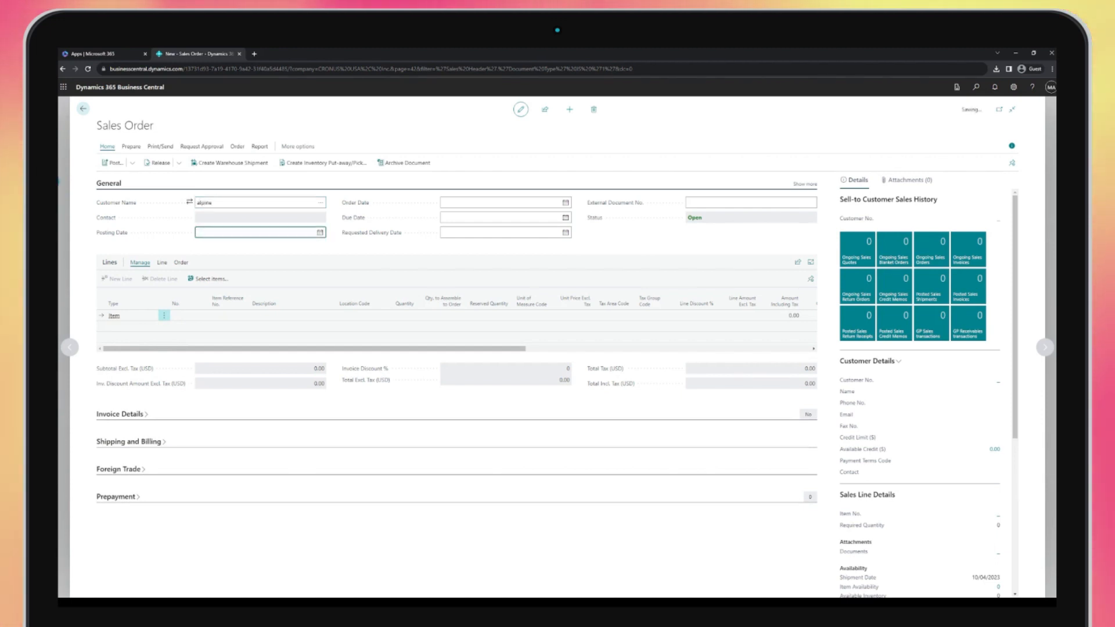
pyautogui.click(258, 202)
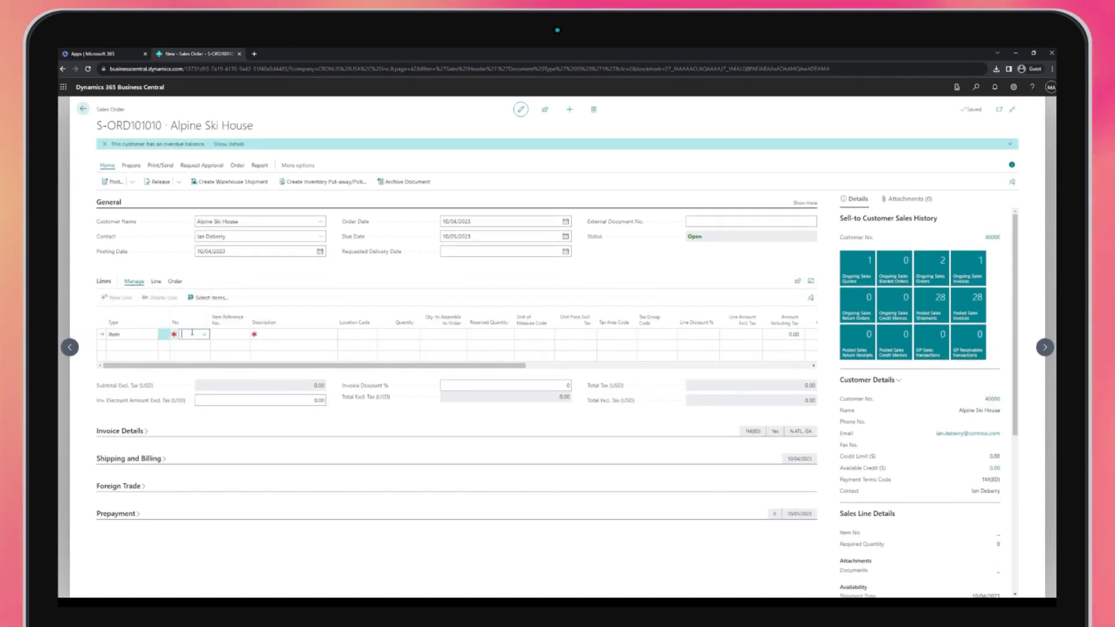
pyautogui.write('1000')
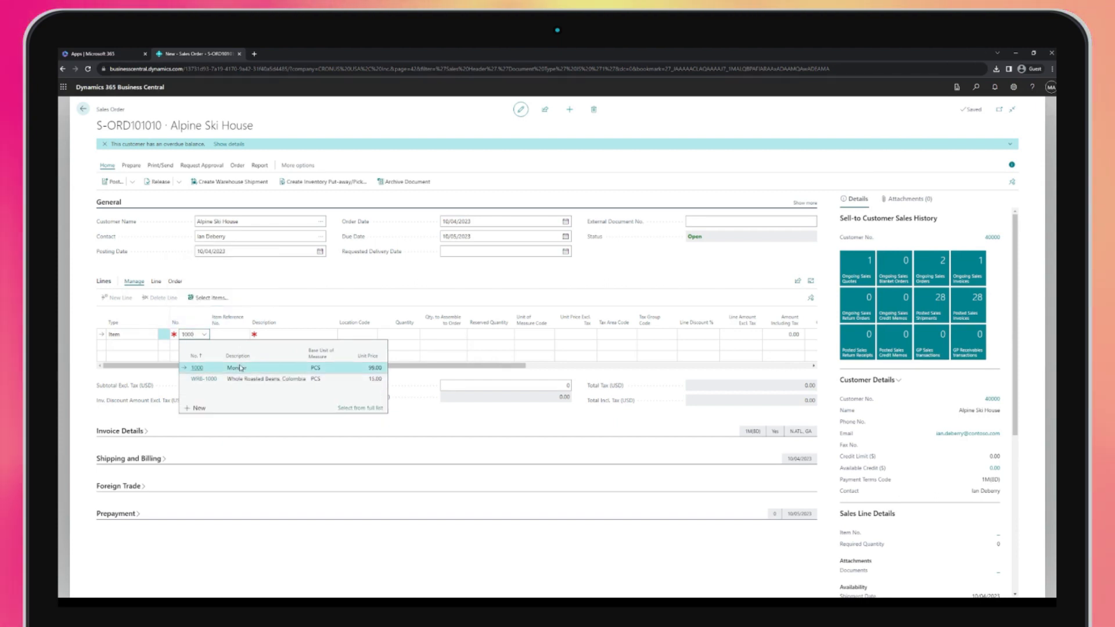
pyautogui.click(196, 368)
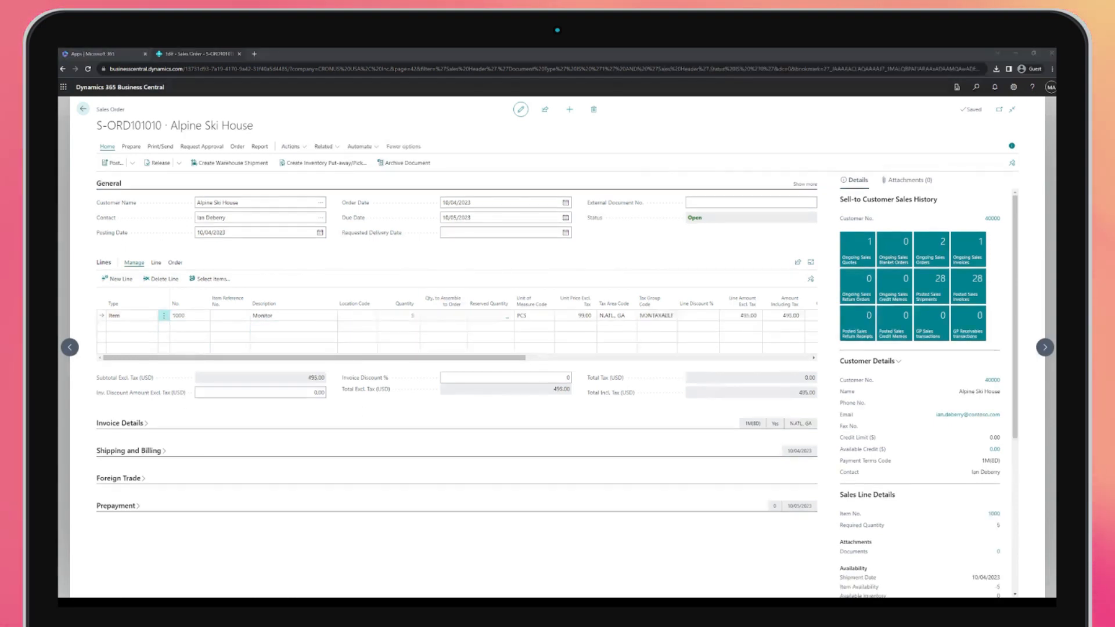
# Post the sales order as Ship and Invoice and open the posted invoice
pyautogui.click(114, 162)
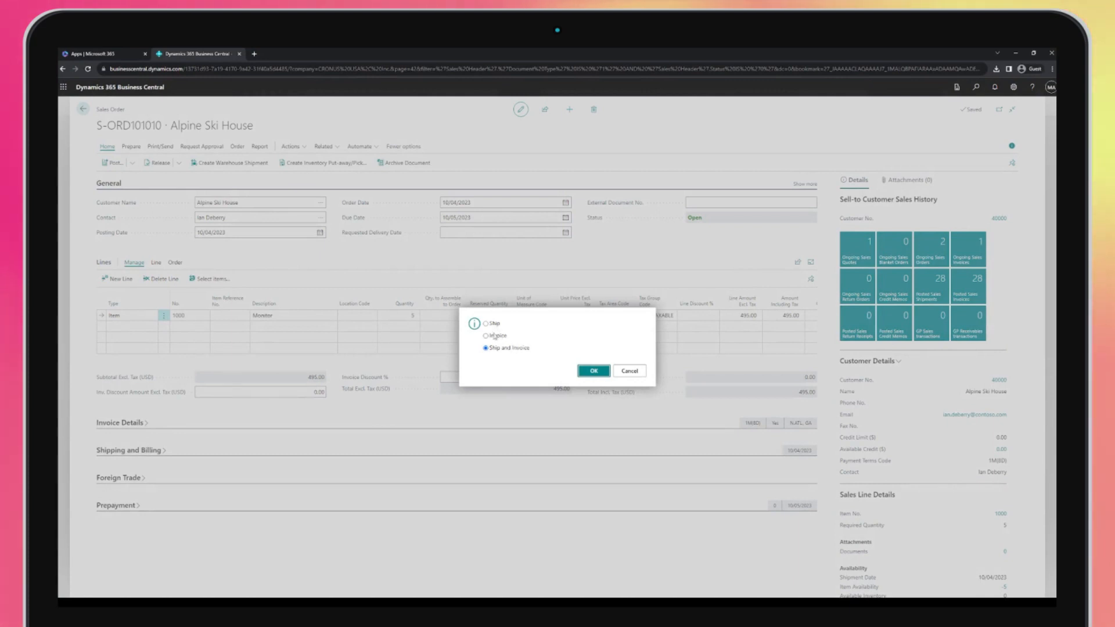
pyautogui.click(593, 371)
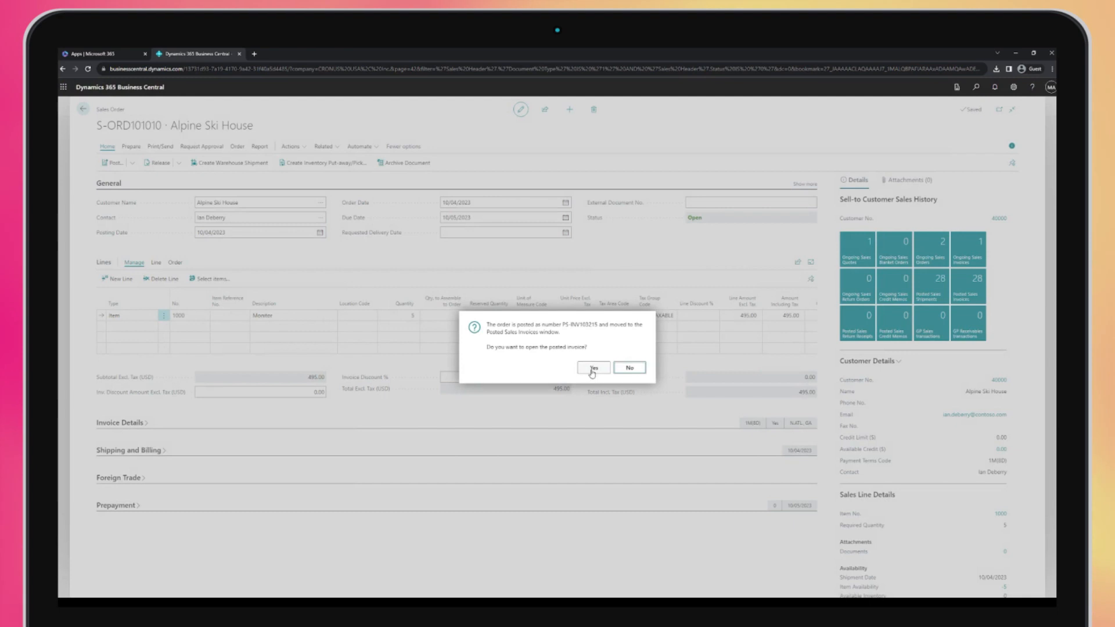
pyautogui.click(594, 368)
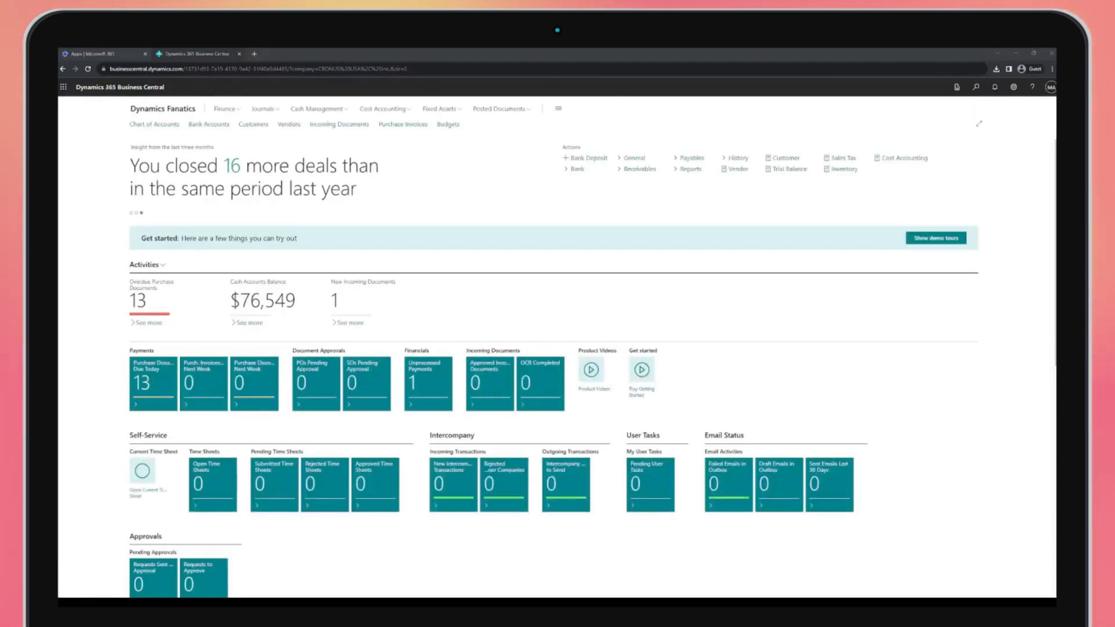
# Search 'chart of accounts' and view the Chart of Accounts list with balances
pyautogui.click(976, 87)
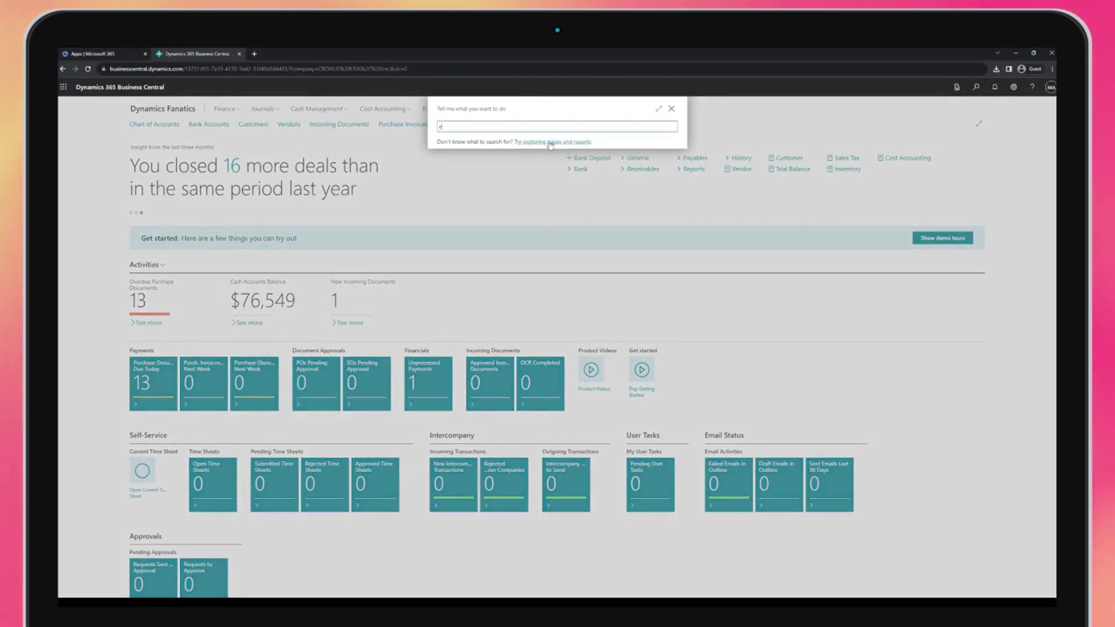
pyautogui.write('chart of accounts')
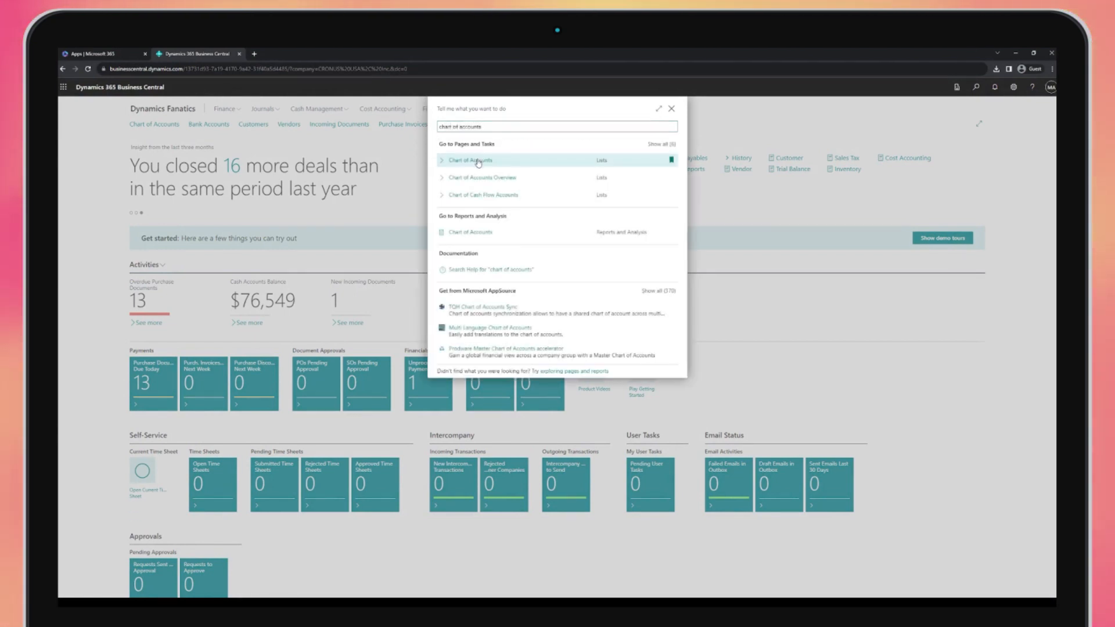
pyautogui.click(469, 161)
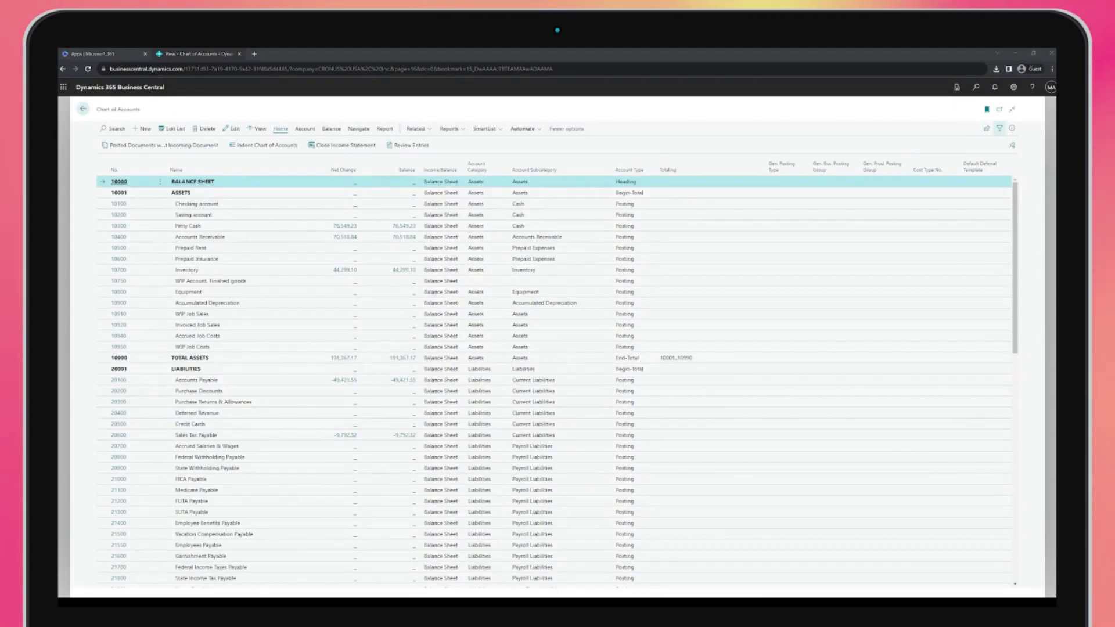
pyautogui.click(1000, 129)
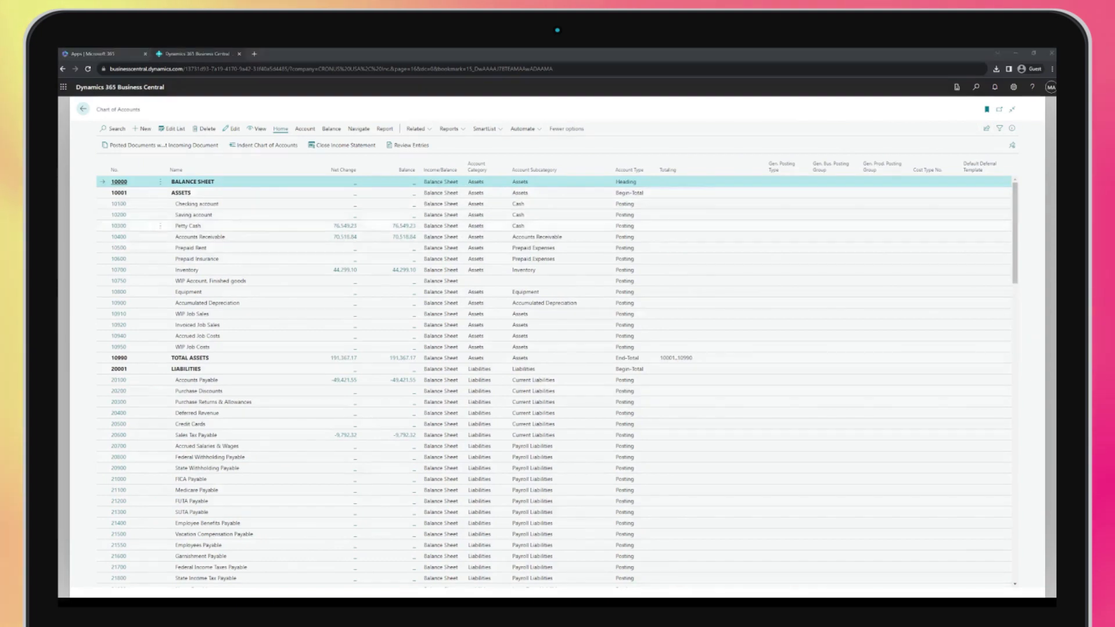
pyautogui.click(975, 88)
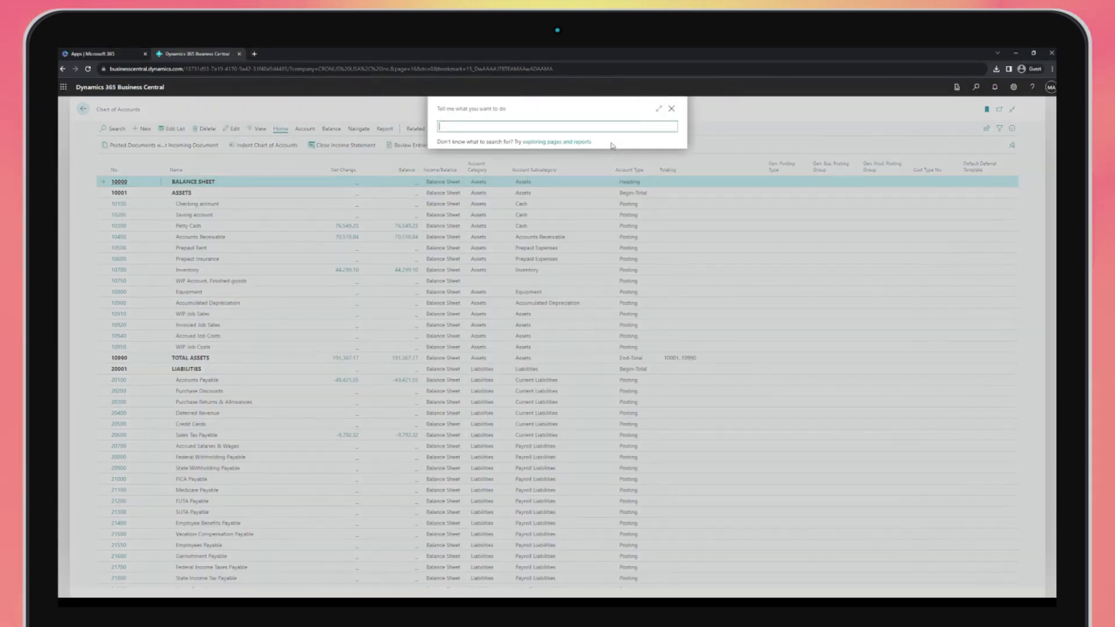
# Search 'dimensions', select AREA and show its Europe and America dimension values
pyautogui.write('dimensions')
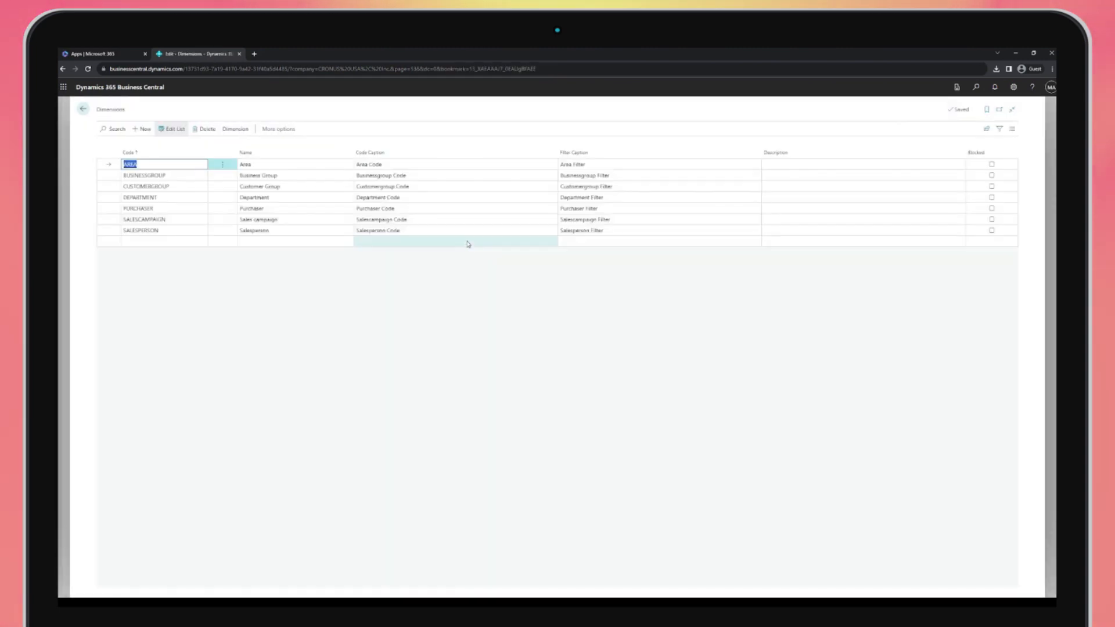
pyautogui.click(140, 198)
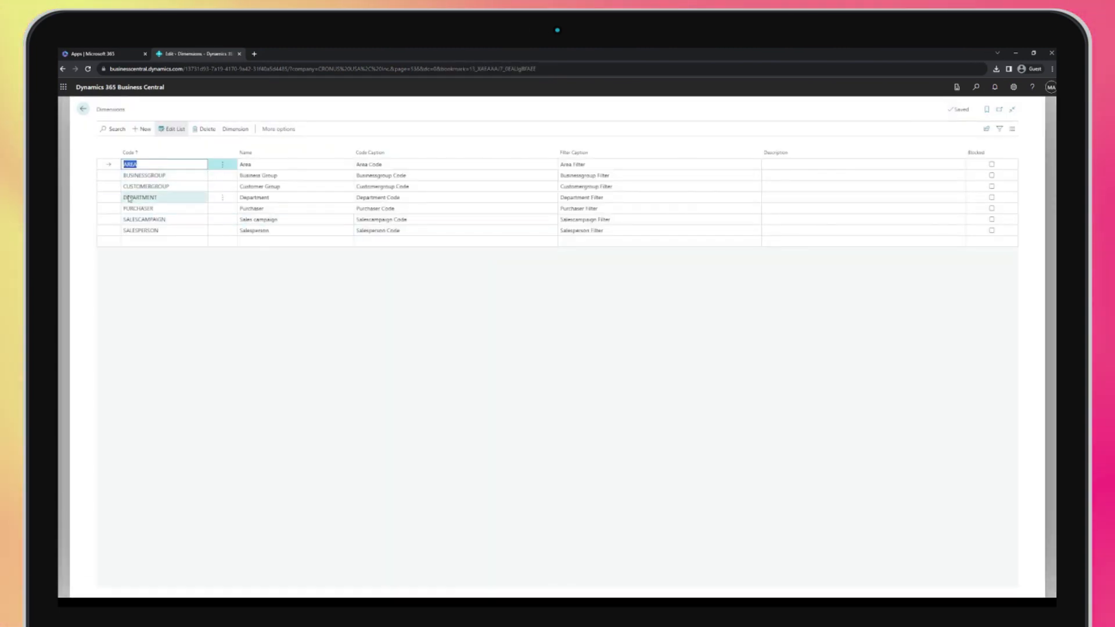
pyautogui.click(235, 129)
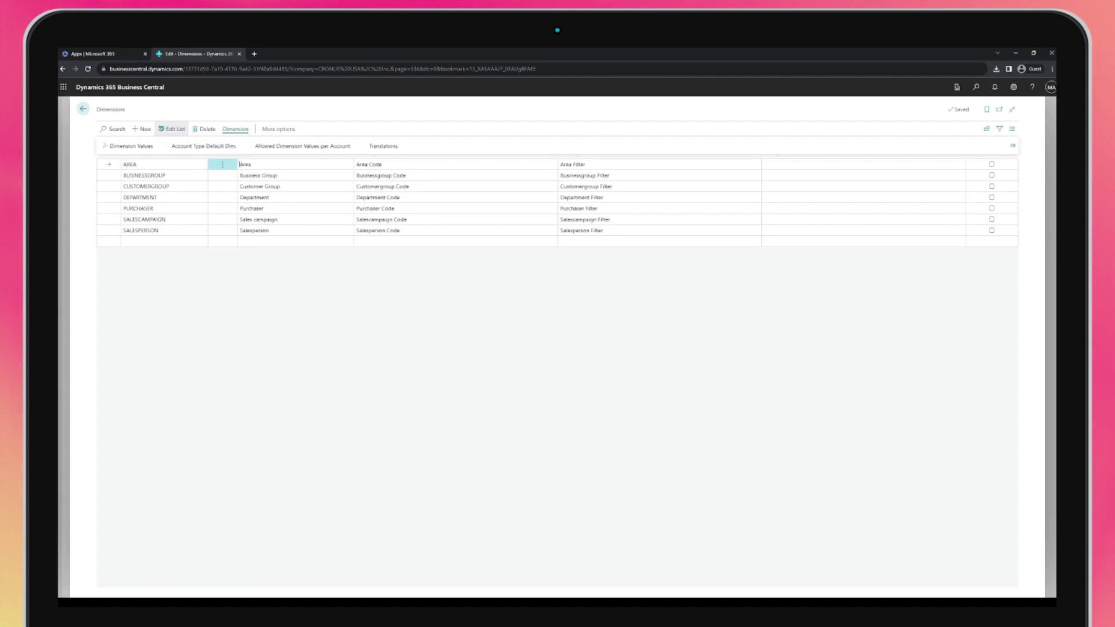
pyautogui.click(129, 146)
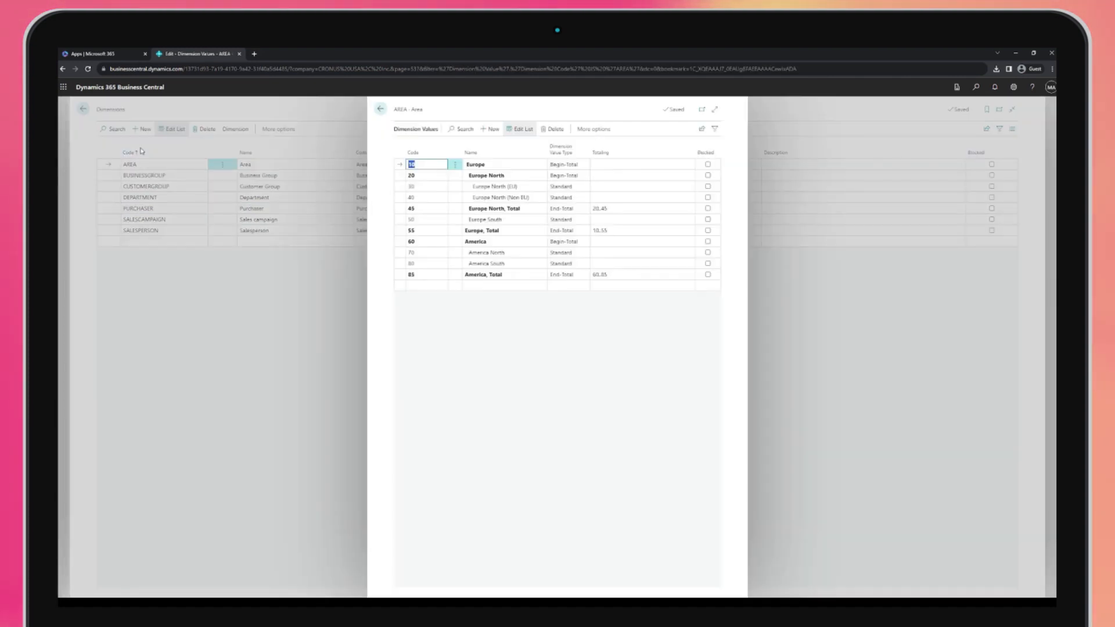